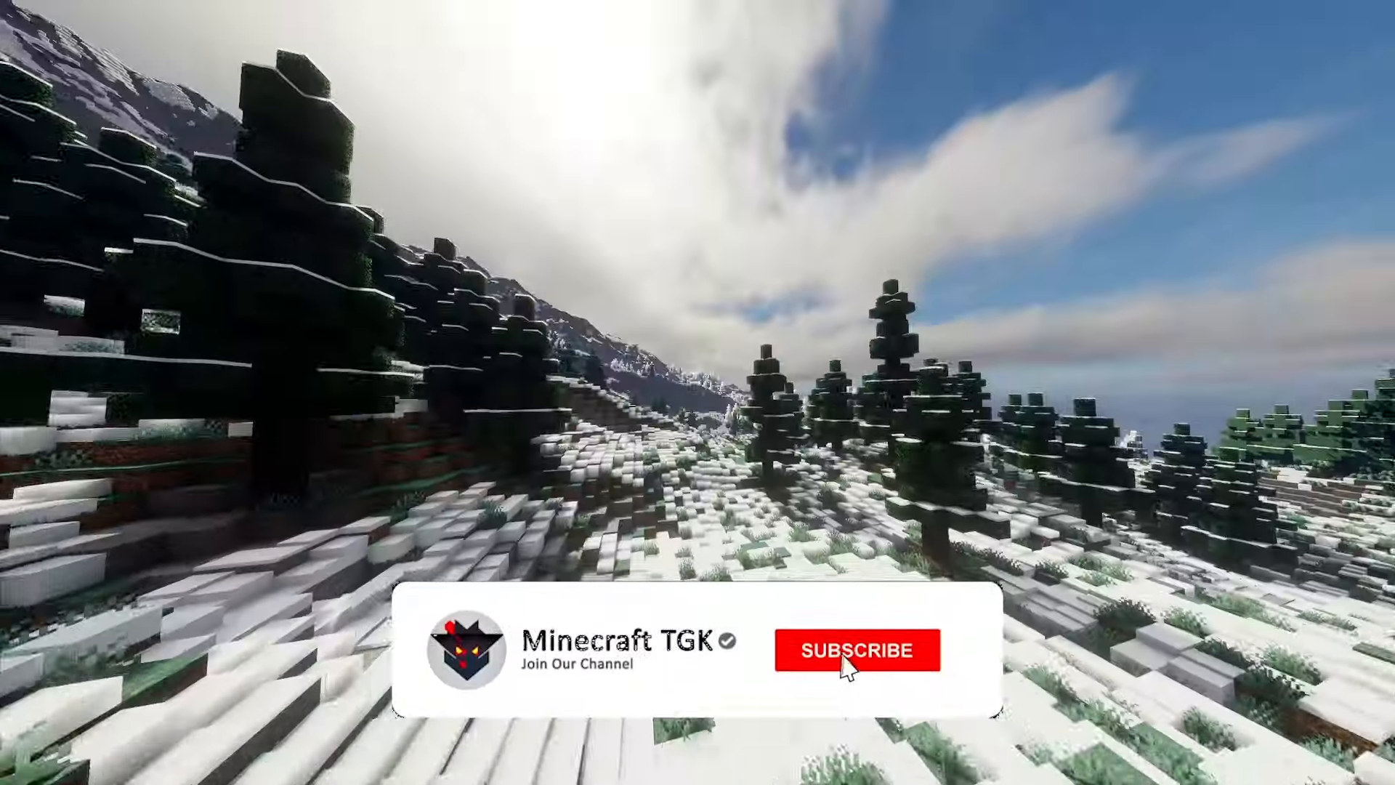
Step: Start installing a Simply Optimized release from its Versions page as a new instance
{"action": "left_click", "coordinate": [856, 649]}
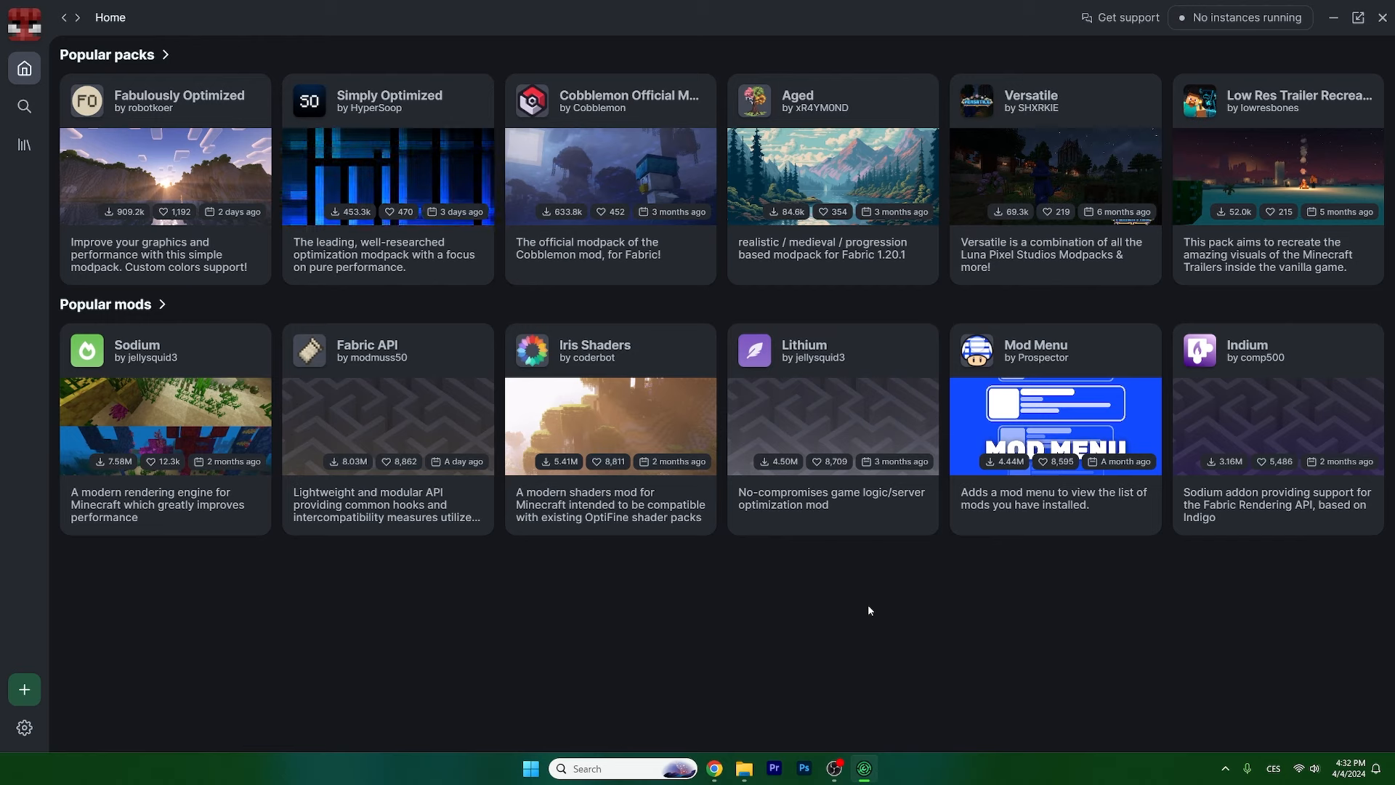
{"action": "mouse_move", "coordinate": [355, 208]}
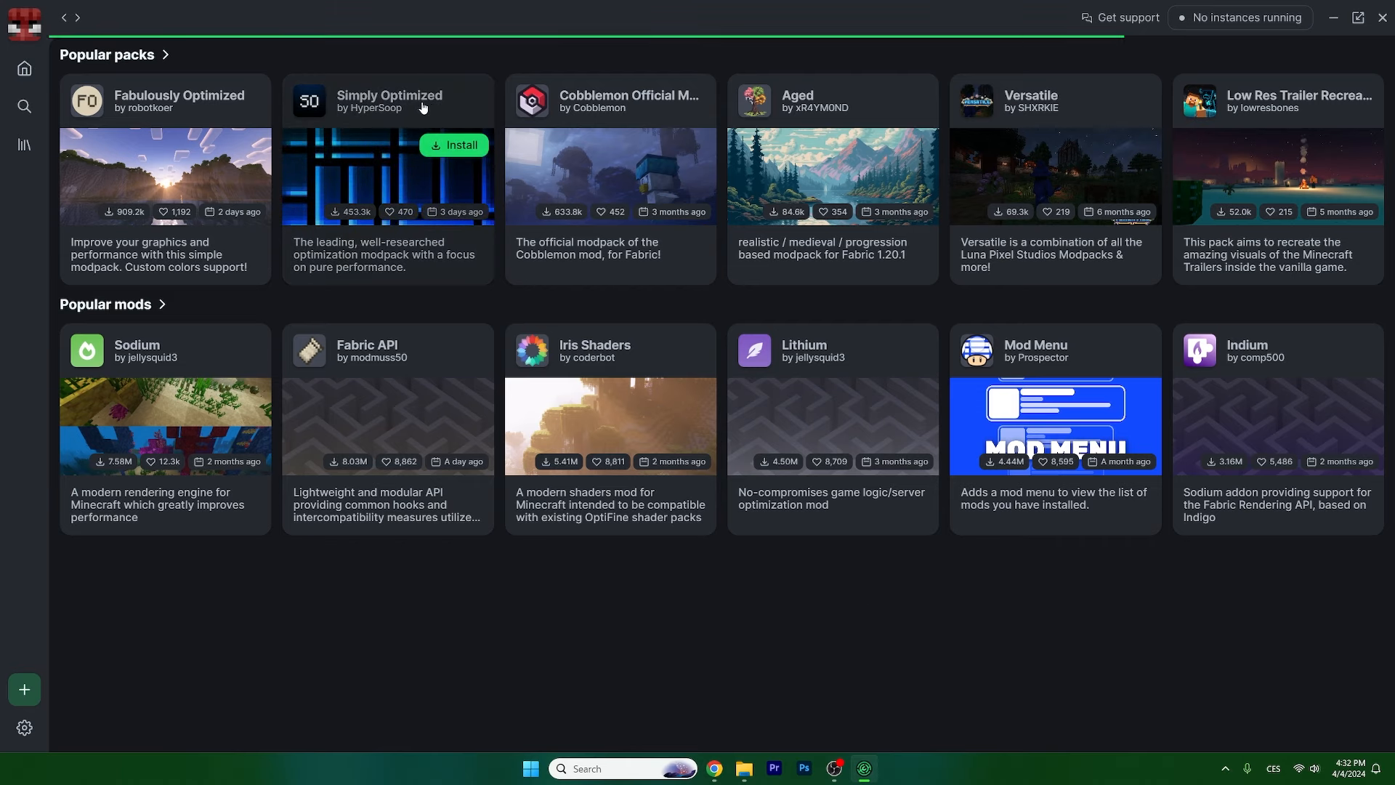
{"action": "left_click", "coordinate": [390, 100]}
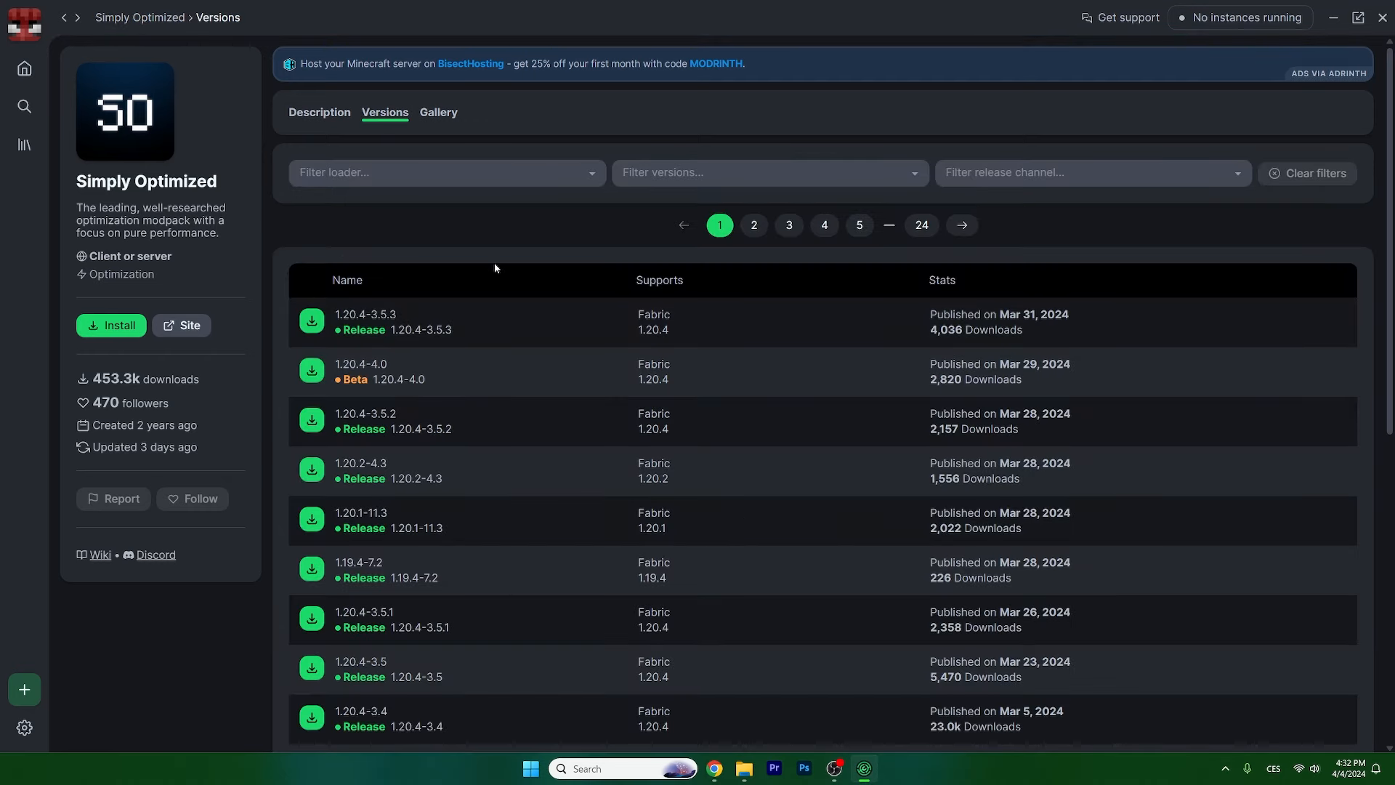
{"action": "left_click", "coordinate": [110, 324]}
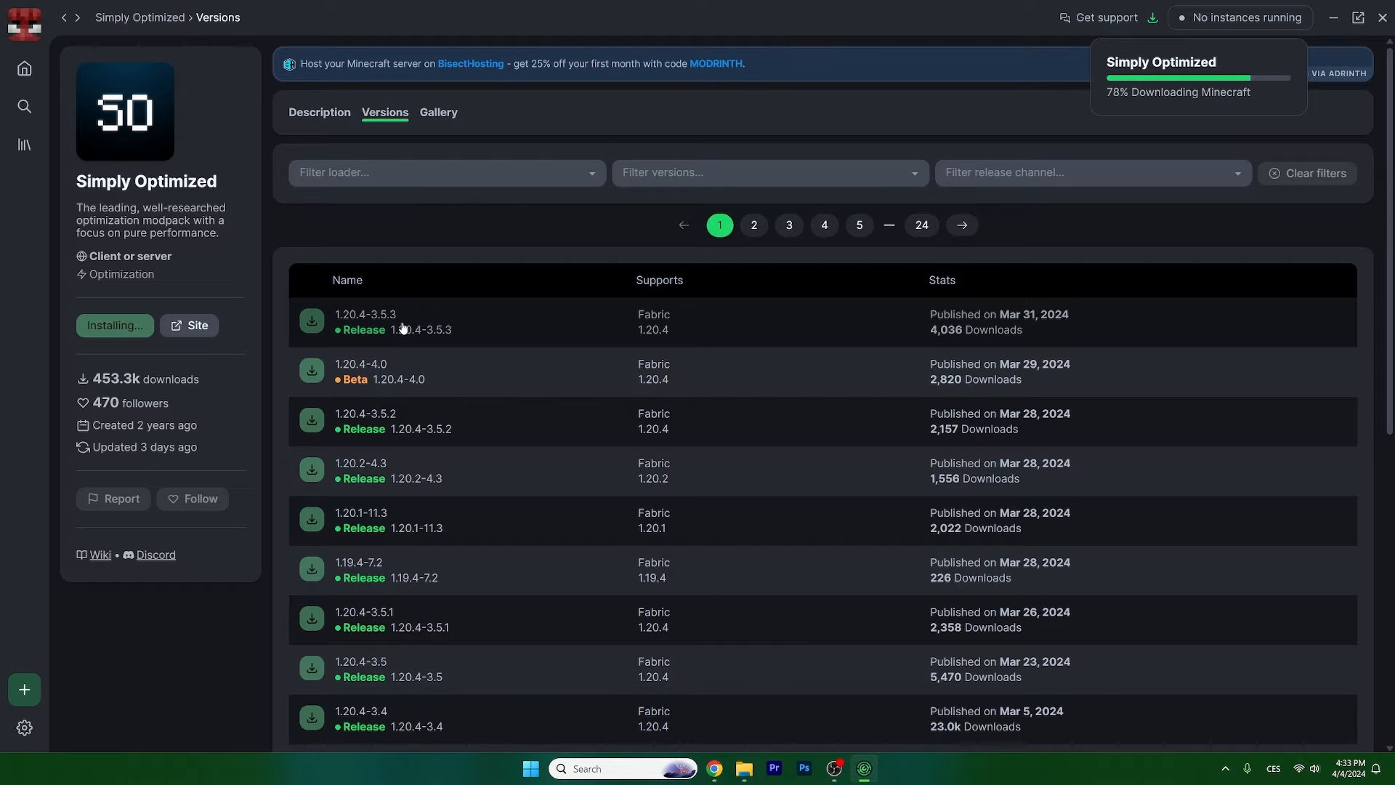
{"action": "scroll", "scroll_direction": "down", "scroll_amount": 3}
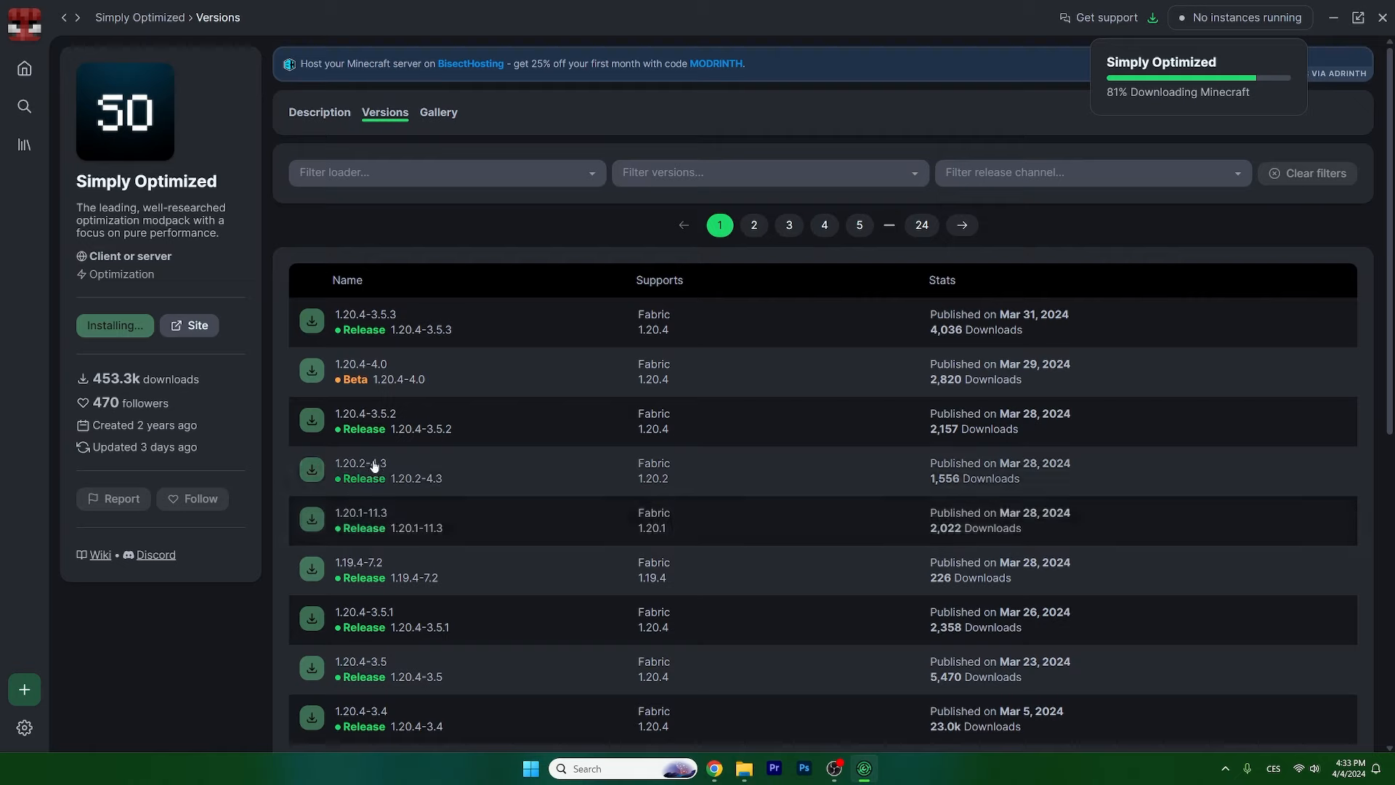
{"action": "mouse_move", "coordinate": [343, 323]}
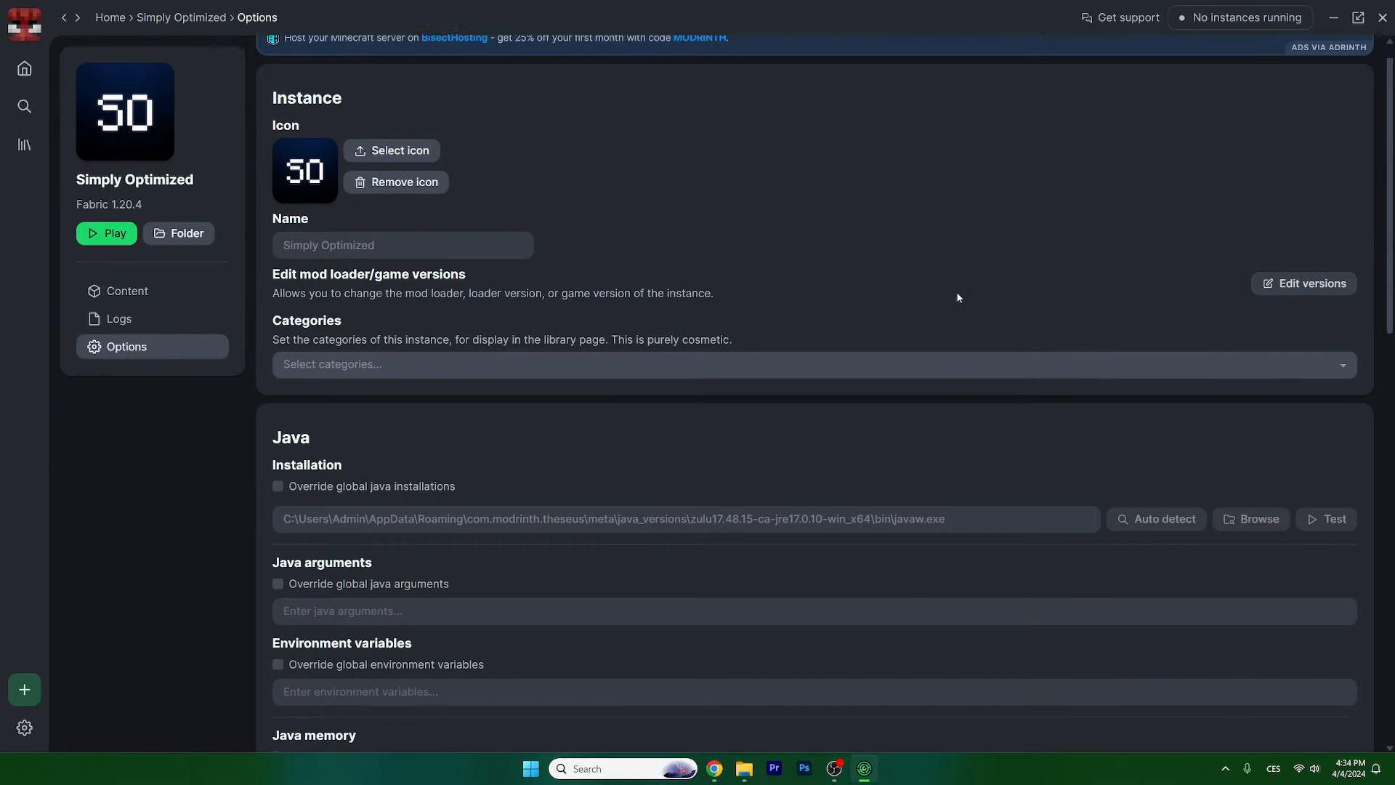
Step: Override global memory for the instance and set its Java memory slider to 10048 MB
{"action": "scroll", "scroll_direction": "down", "scroll_amount": 3}
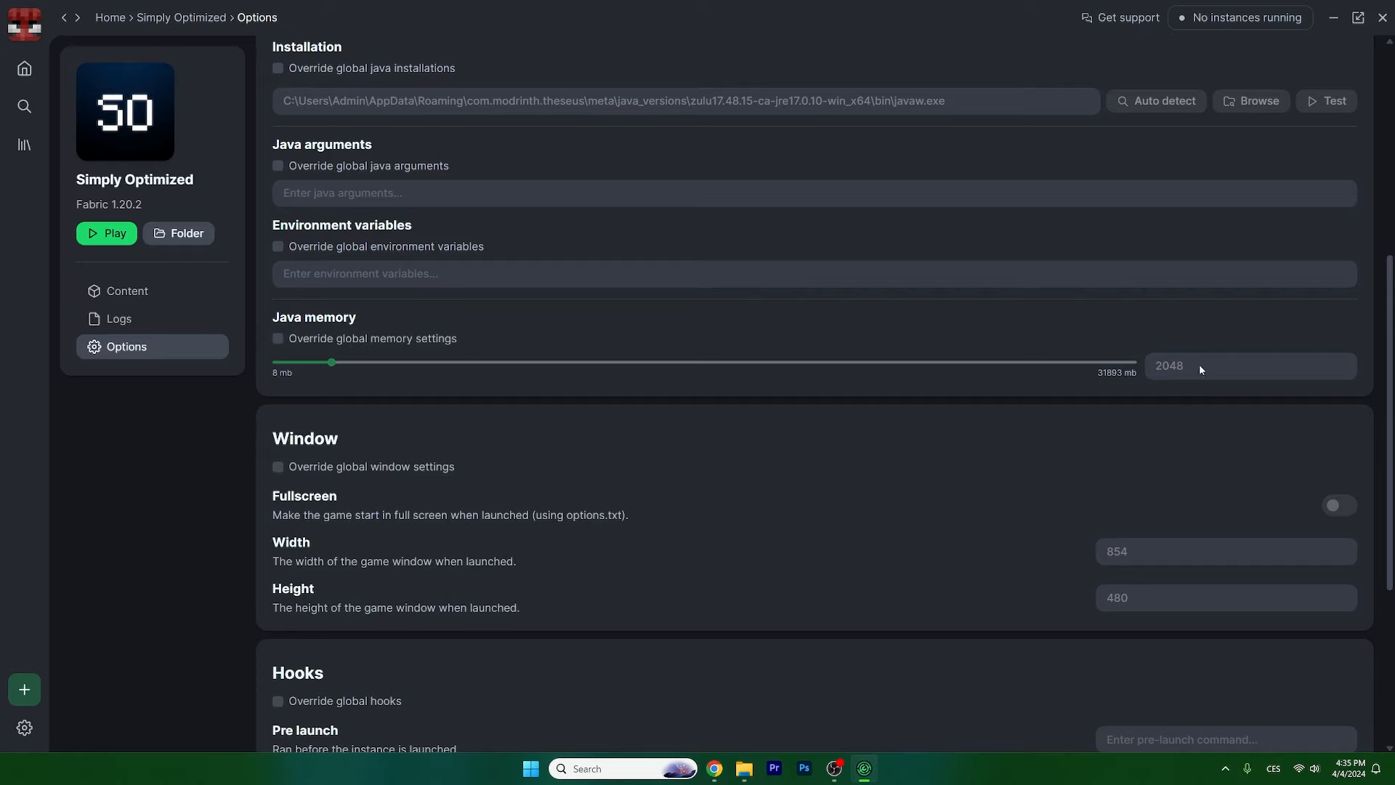
{"action": "left_click_drag", "start_coordinate": [331, 362], "coordinate": [531, 362]}
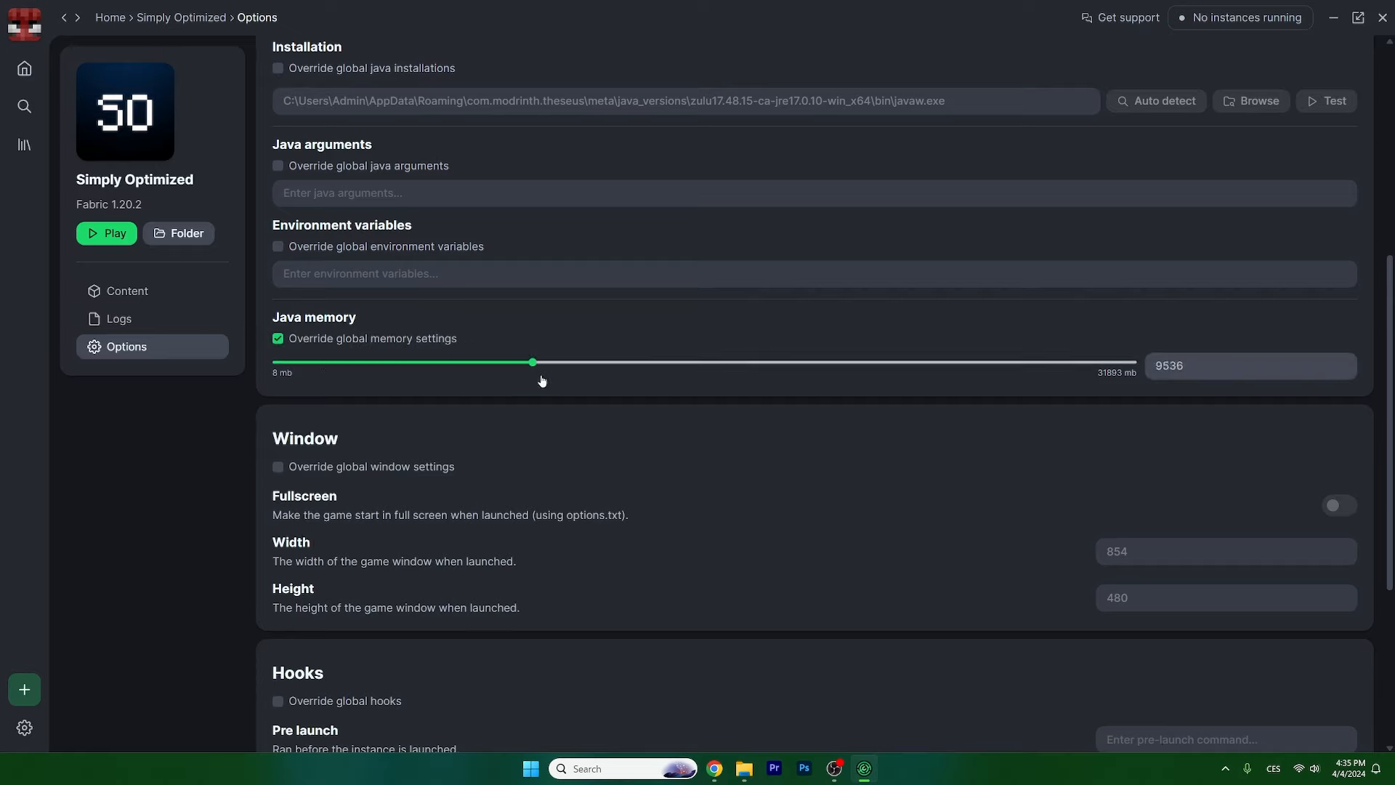
{"action": "left_click_drag", "start_coordinate": [532, 361], "coordinate": [545, 361]}
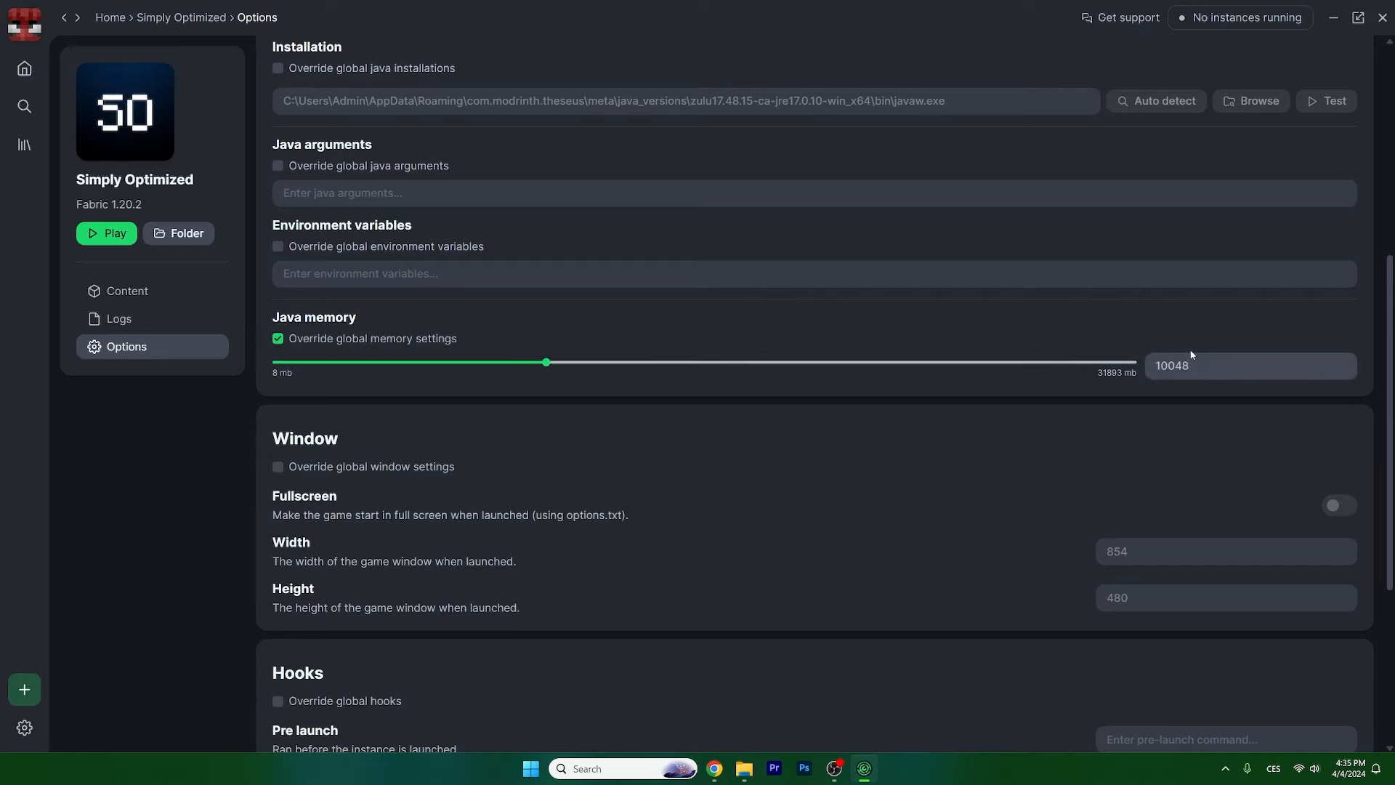
{"action": "mouse_move", "coordinate": [631, 387]}
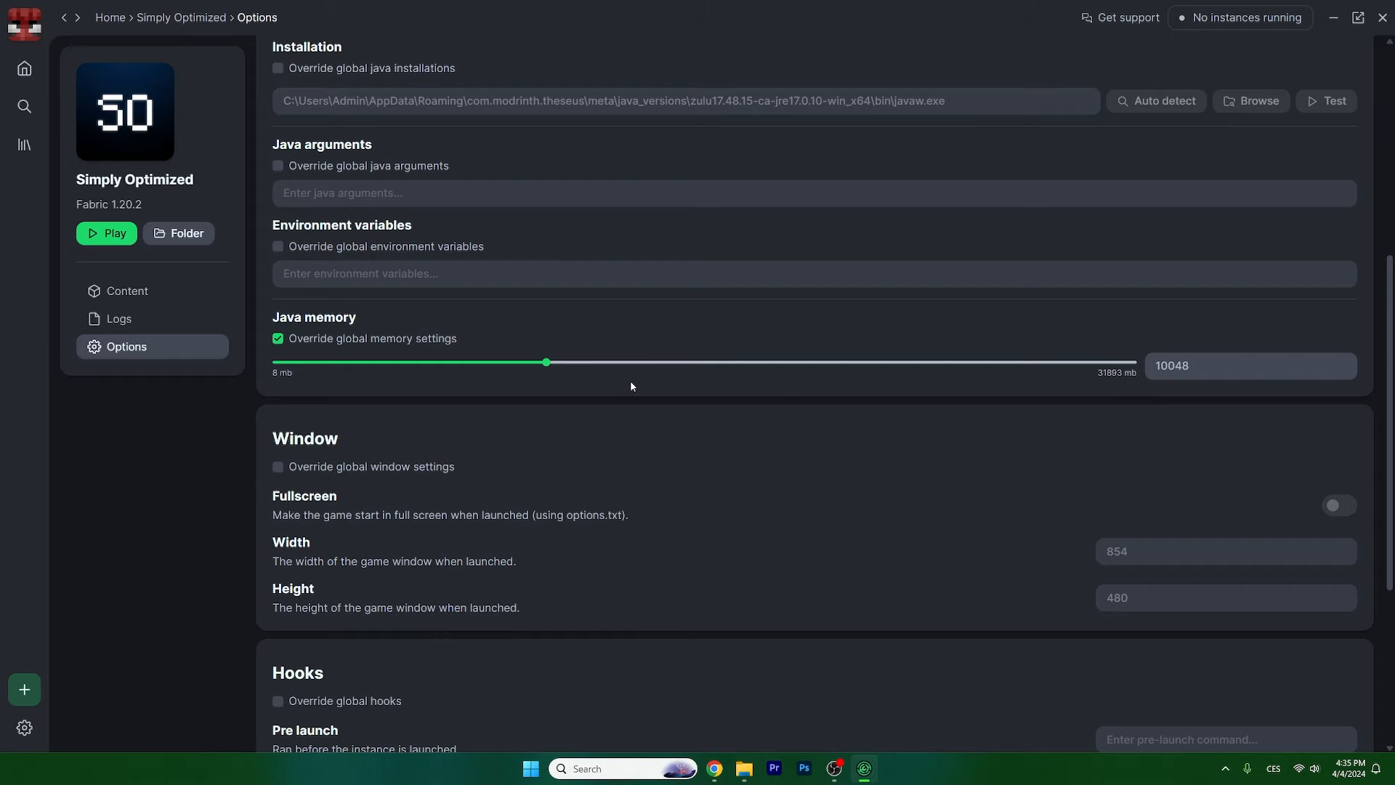
{"action": "mouse_move", "coordinate": [834, 353]}
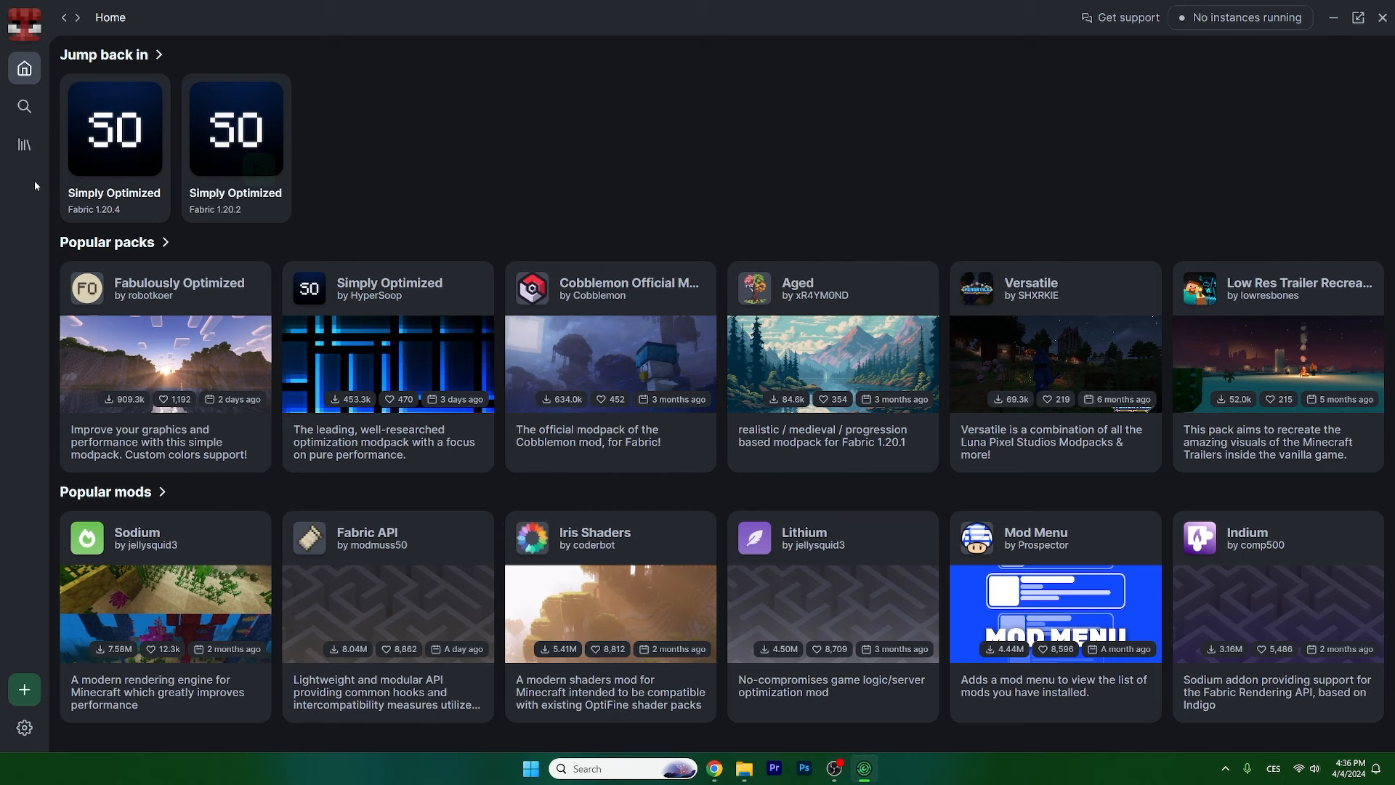
{"action": "mouse_move", "coordinate": [308, 173]}
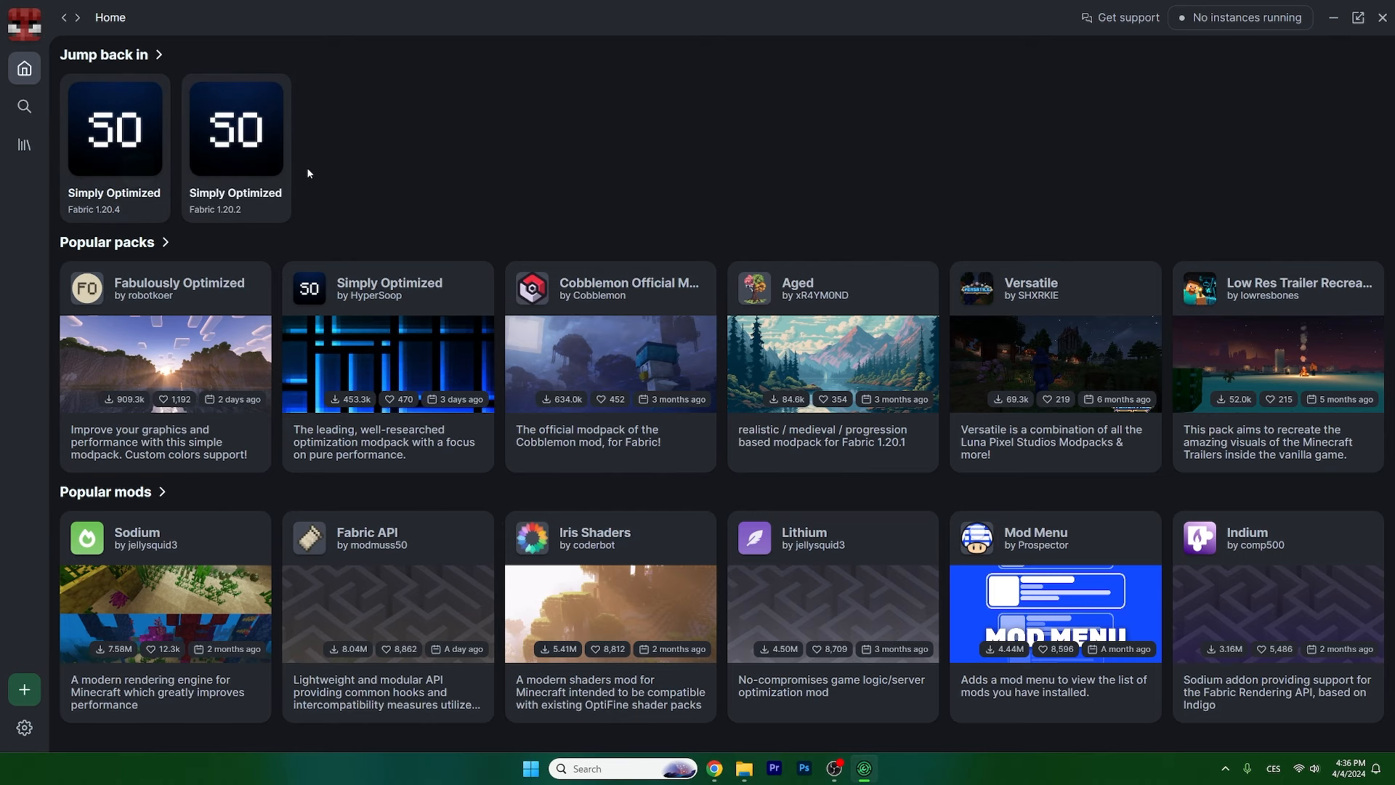
{"action": "mouse_move", "coordinate": [237, 133]}
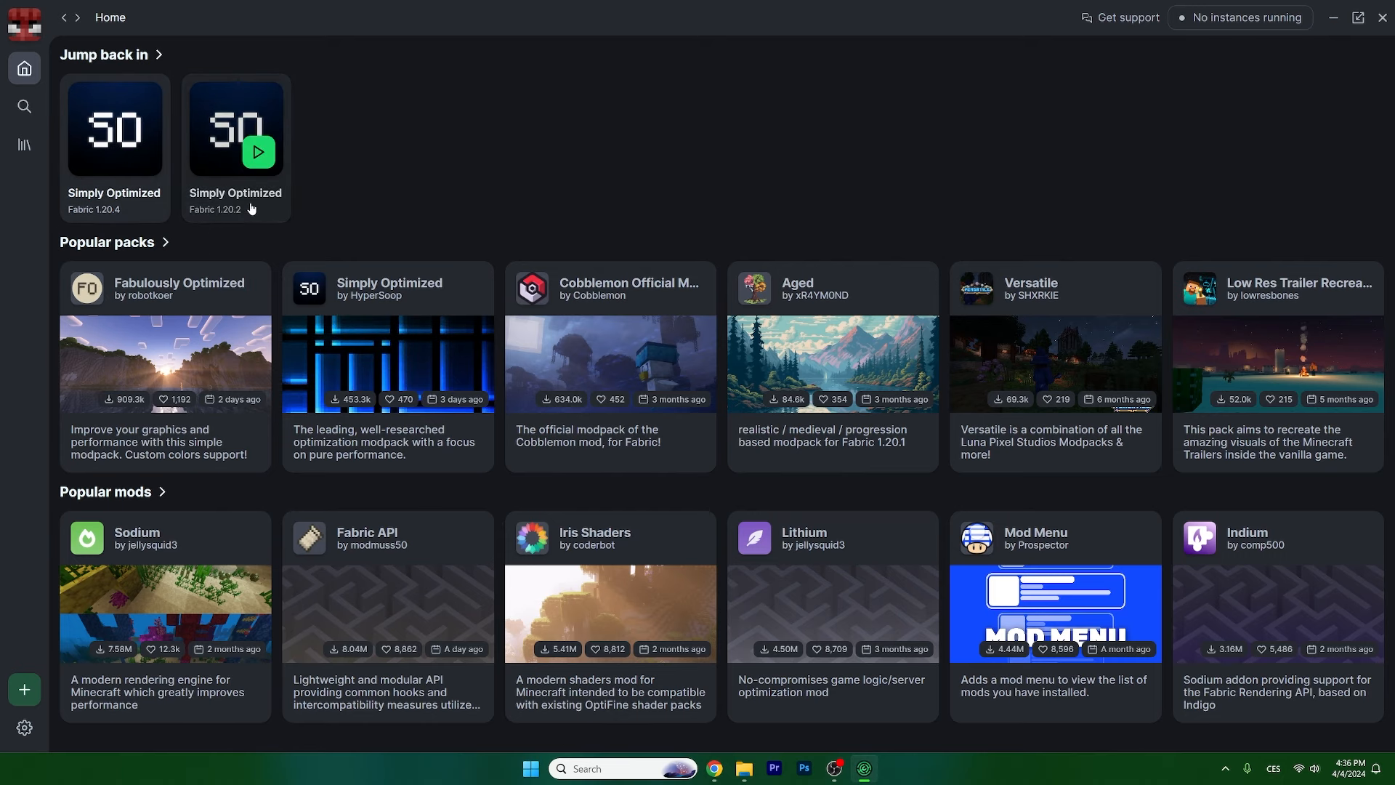
Step: Rename the Fabric 1.20.2 Simply Optimized instance to a 'Reterraforge' name in its Options
{"action": "left_click", "coordinate": [235, 128]}
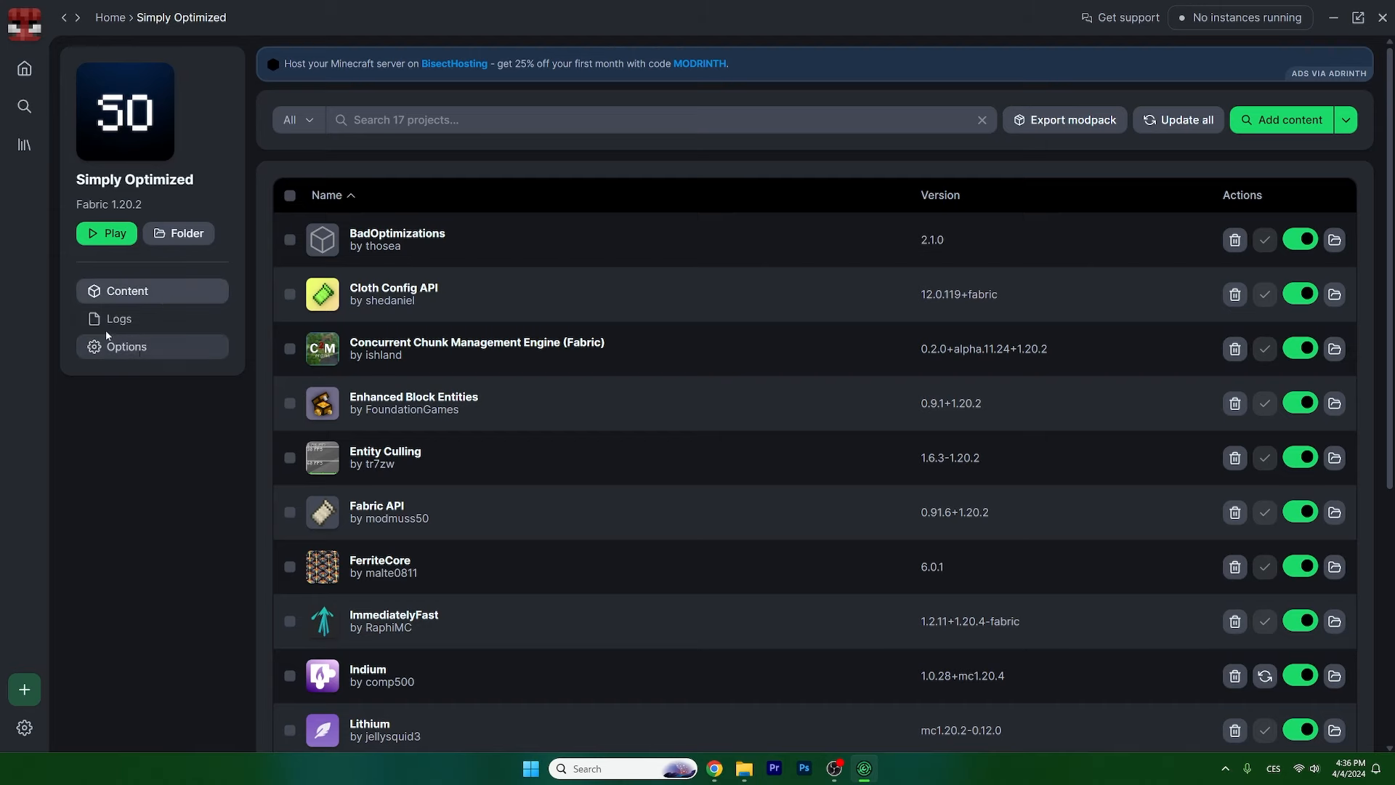
{"action": "left_click", "coordinate": [127, 346]}
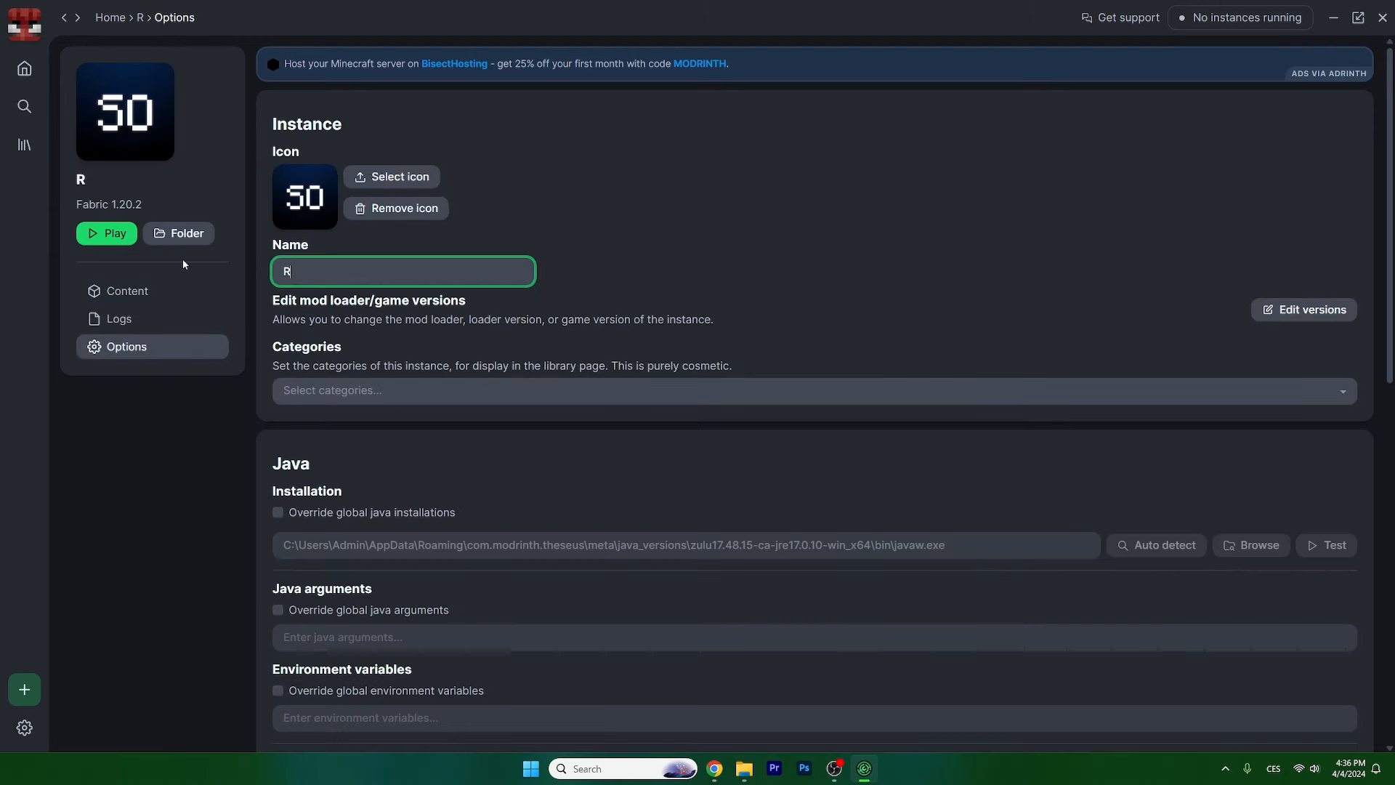
{"action": "type", "text": "eterraforge"}
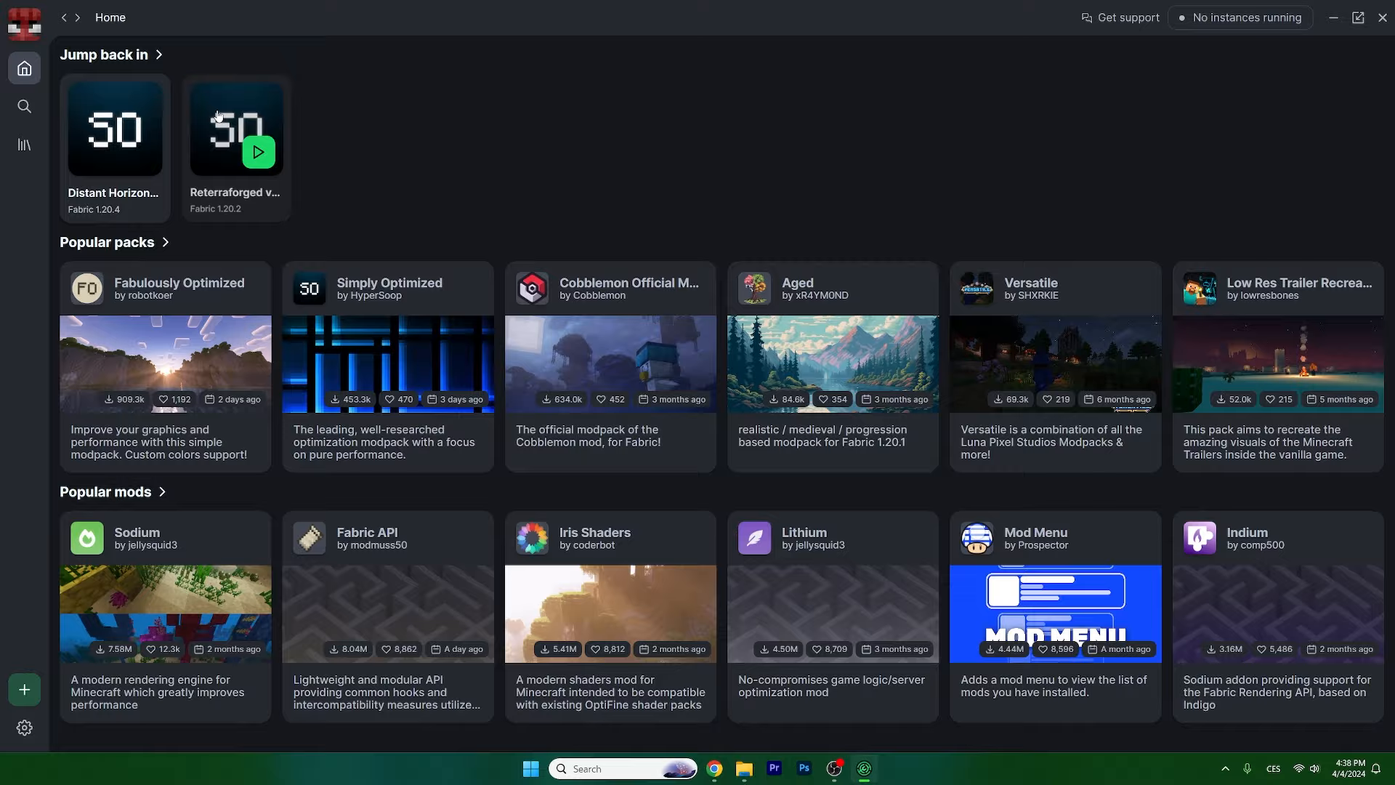
Step: Add the ReTerraForged Fabric 1.20.2 jar from the Desktop to the Reterraforged instance
{"action": "left_click", "coordinate": [235, 130]}
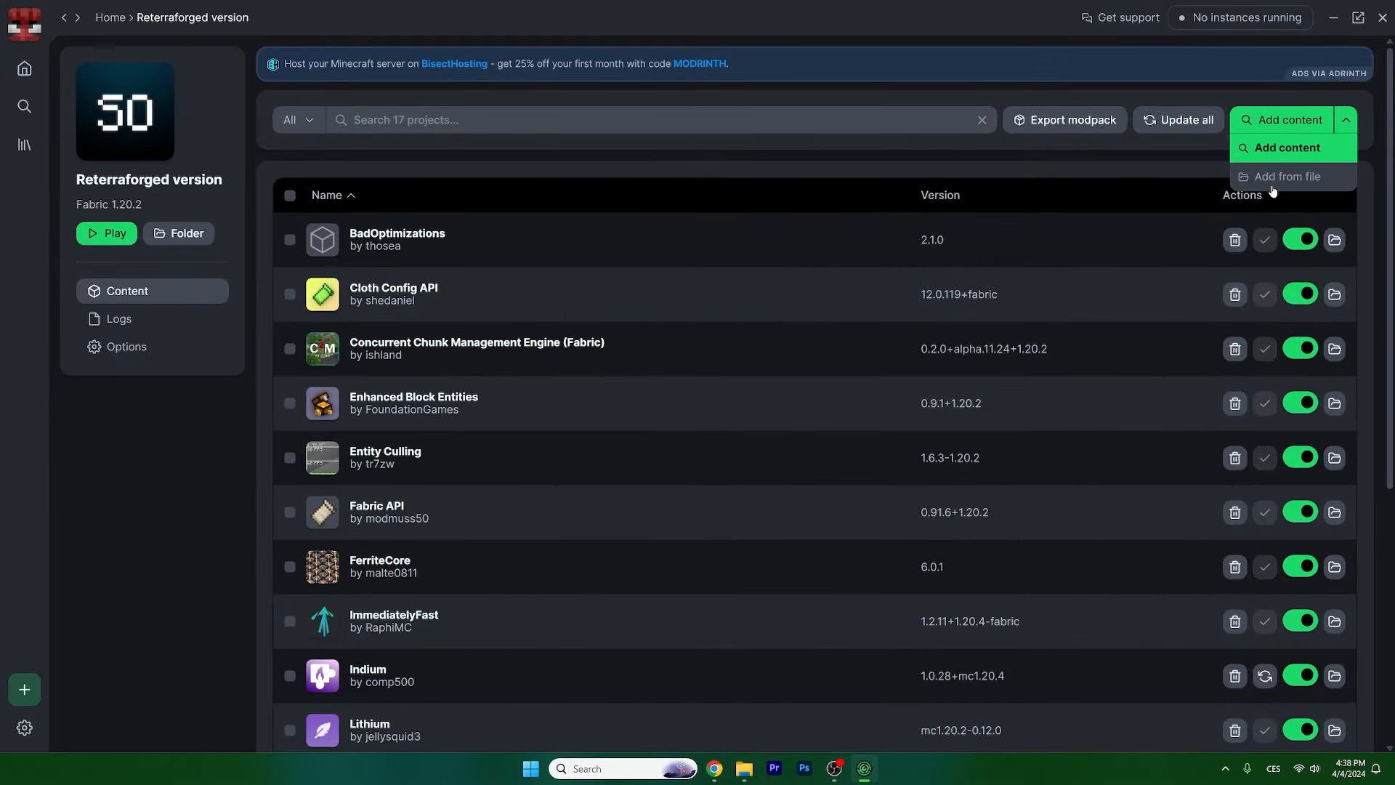
{"action": "left_click", "coordinate": [1287, 176]}
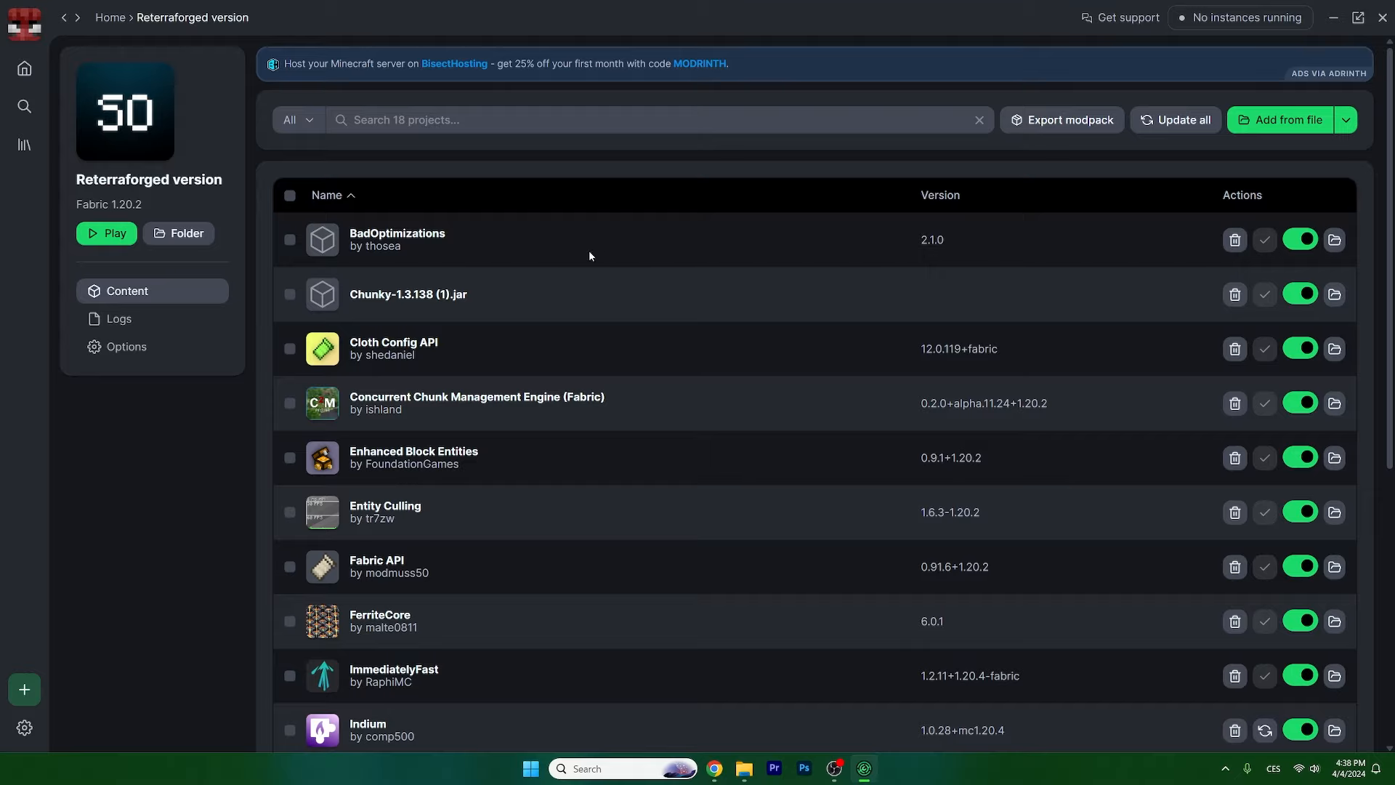
{"action": "left_click", "coordinate": [1286, 120]}
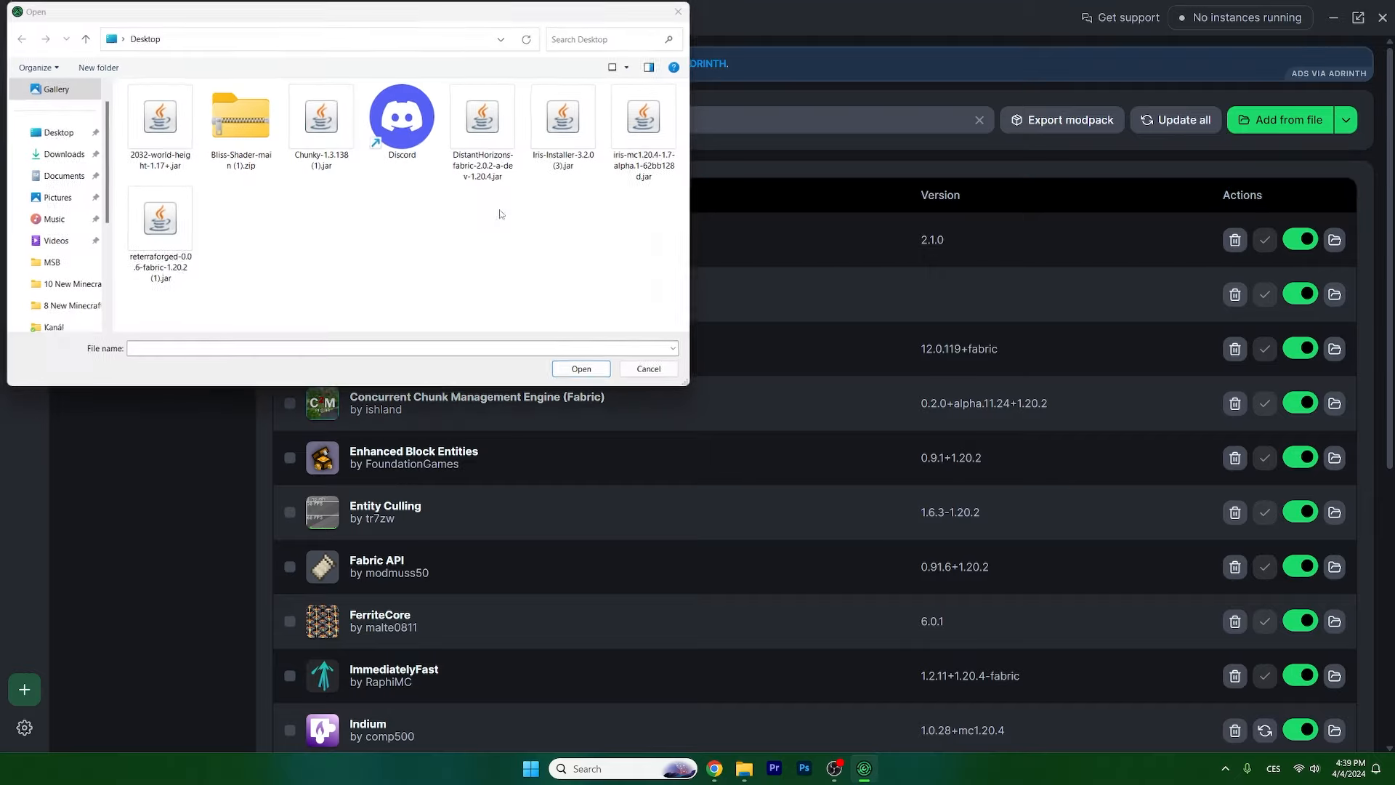
{"action": "left_click", "coordinate": [158, 216]}
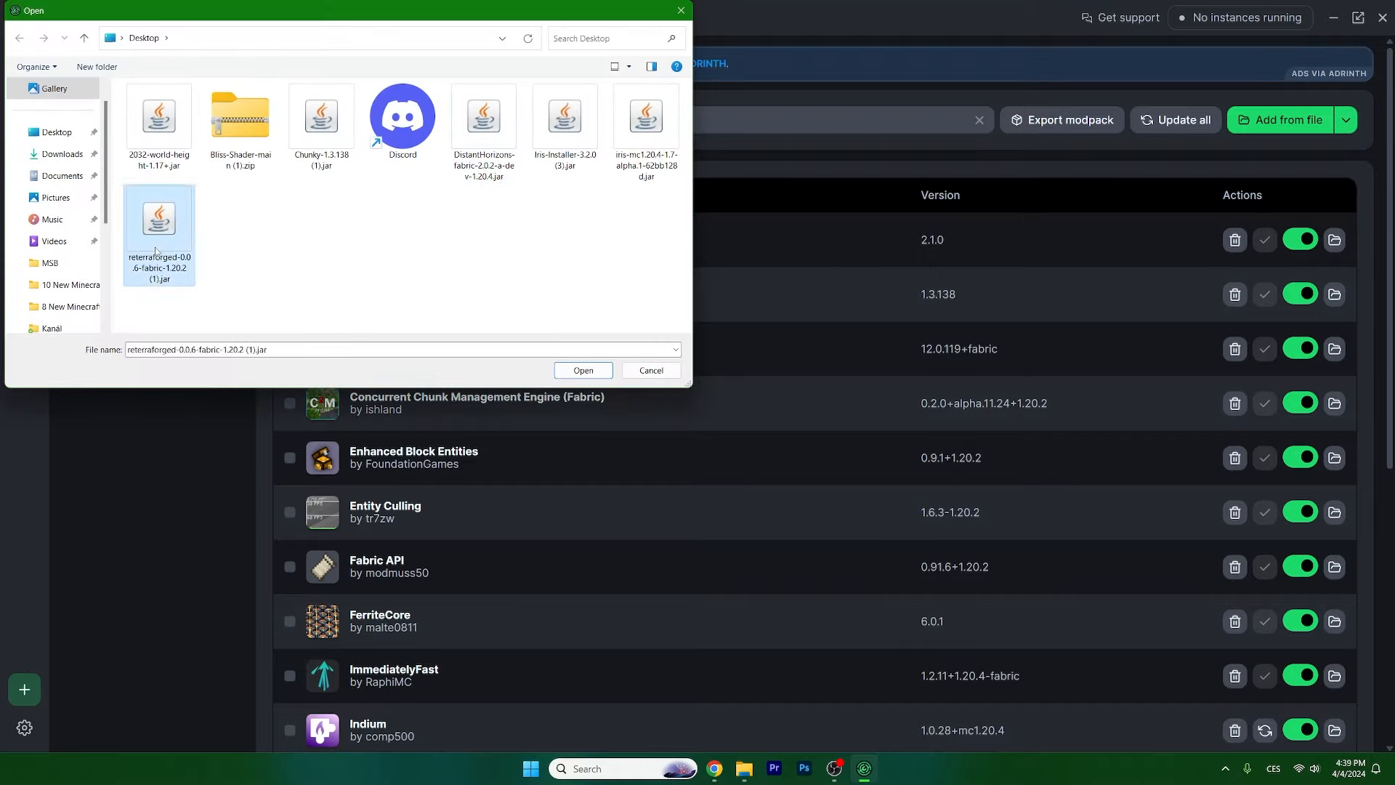
{"action": "left_click", "coordinate": [581, 371]}
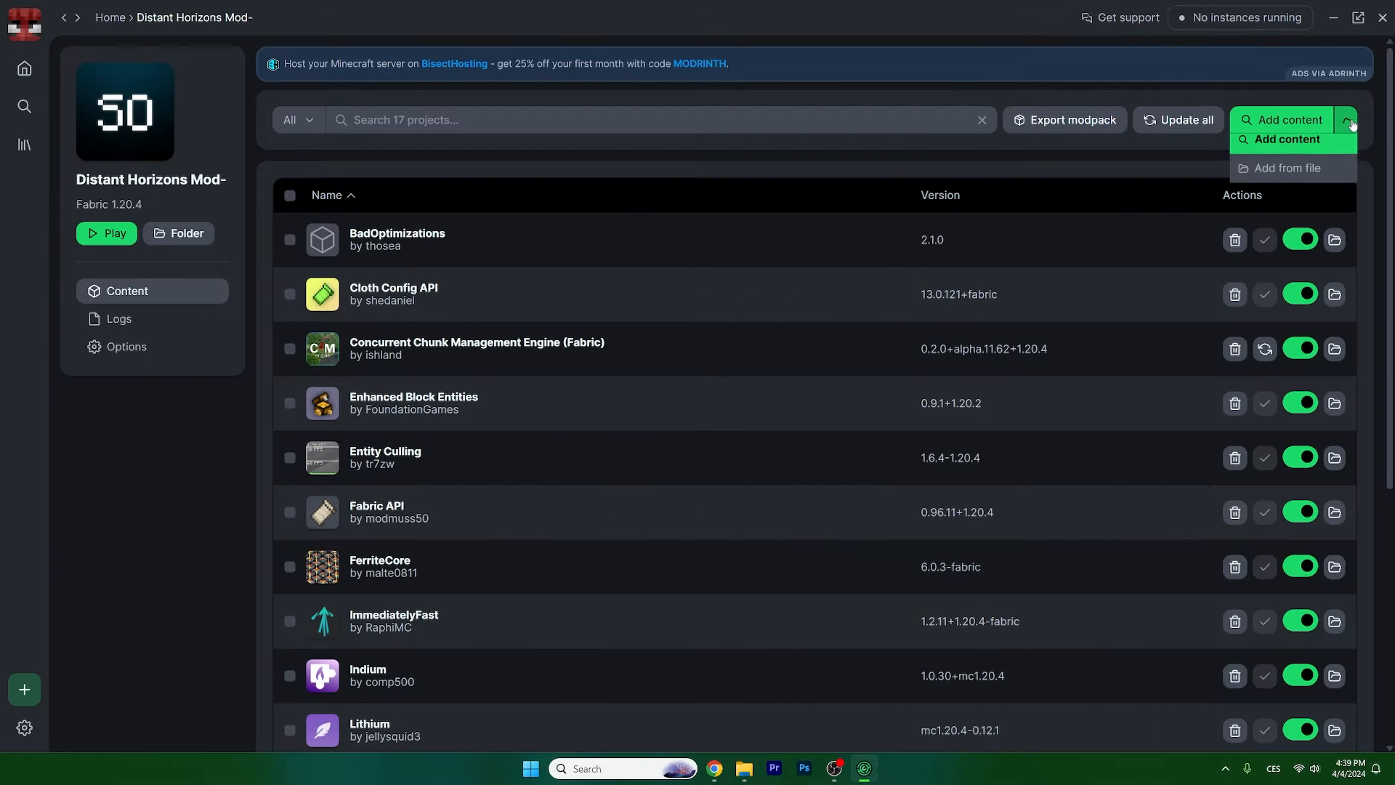
Step: Add the 2032 World Height jar from file to the Distant Horizons instance
{"action": "left_click", "coordinate": [1285, 167]}
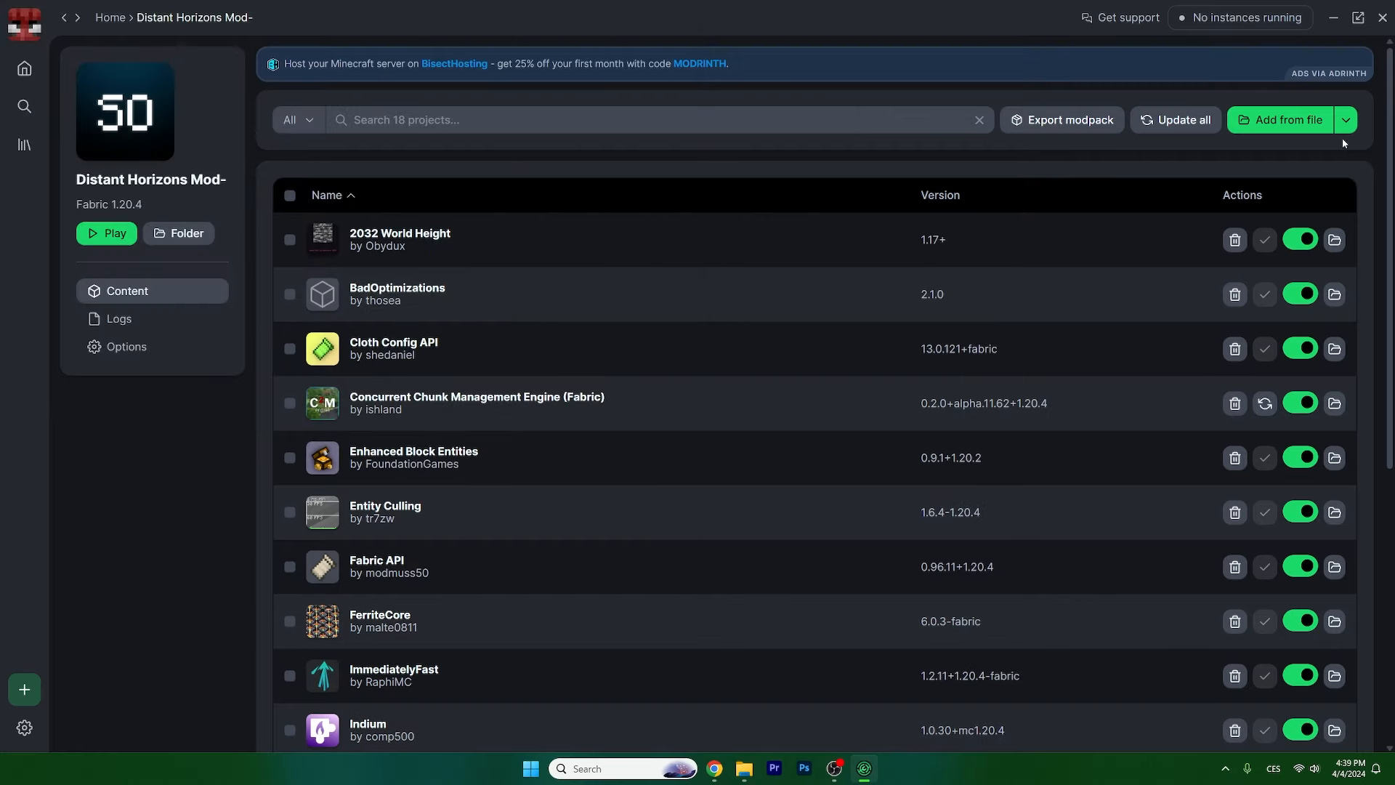
{"action": "left_click", "coordinate": [1286, 119]}
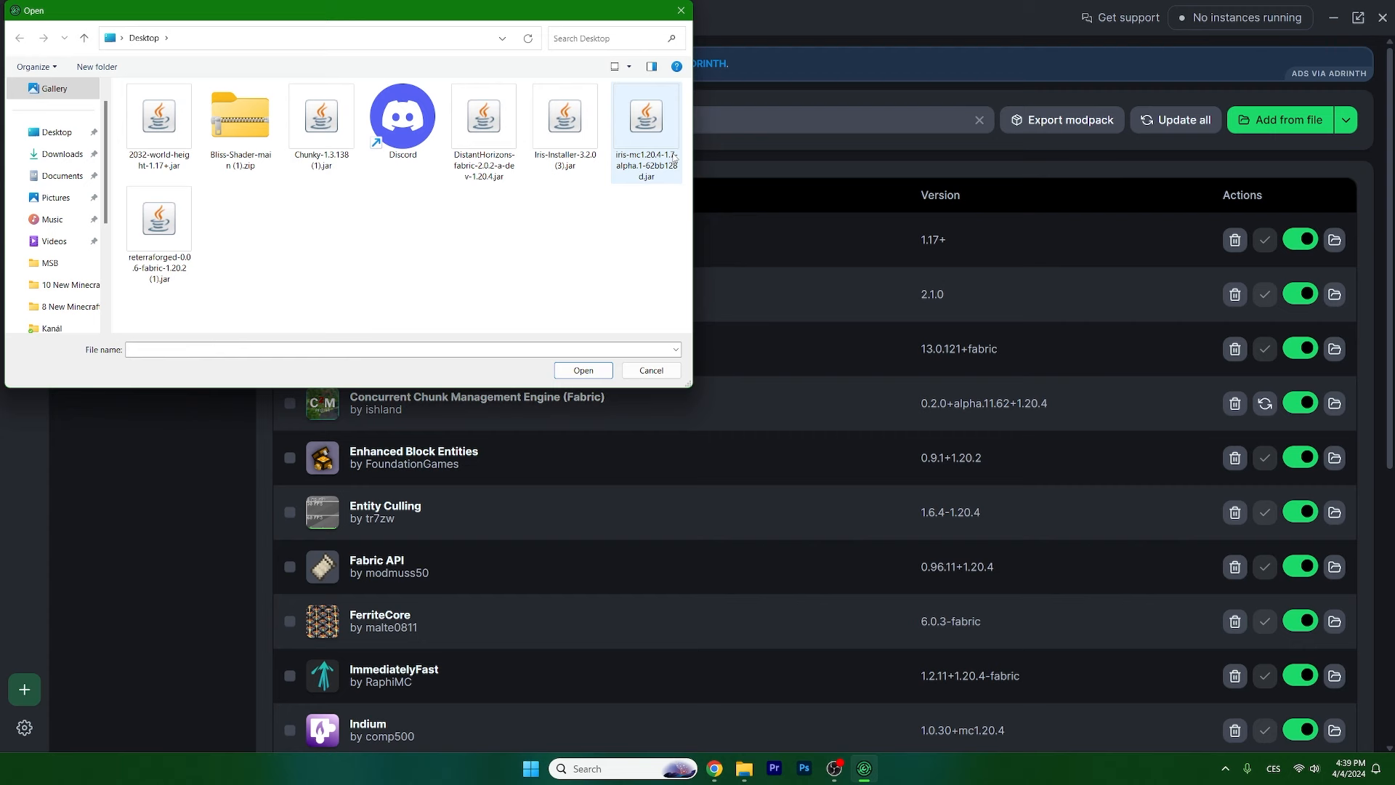
{"action": "left_click", "coordinate": [649, 370]}
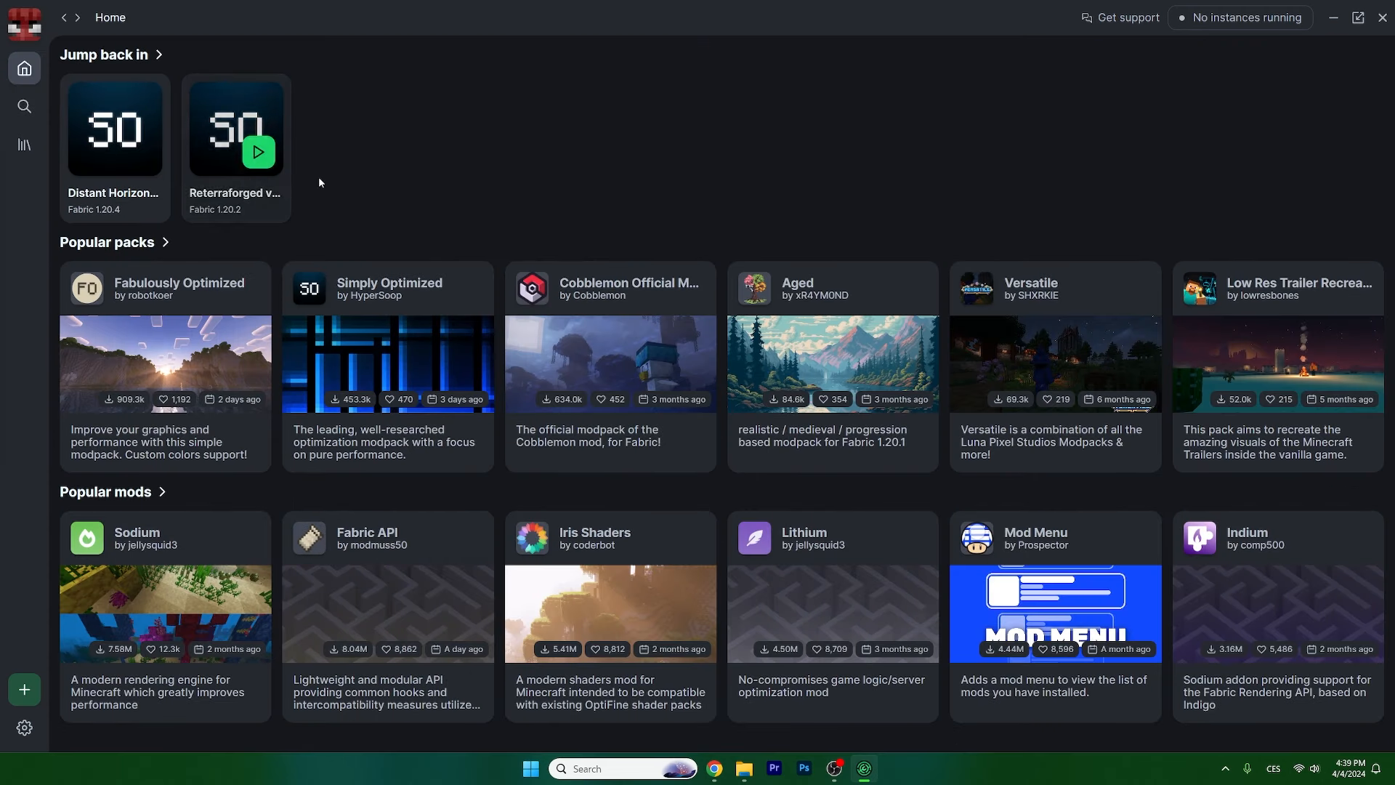
Step: Launch the Reterraforged instance from Jump back in on the Home page
{"action": "left_click", "coordinate": [259, 151]}
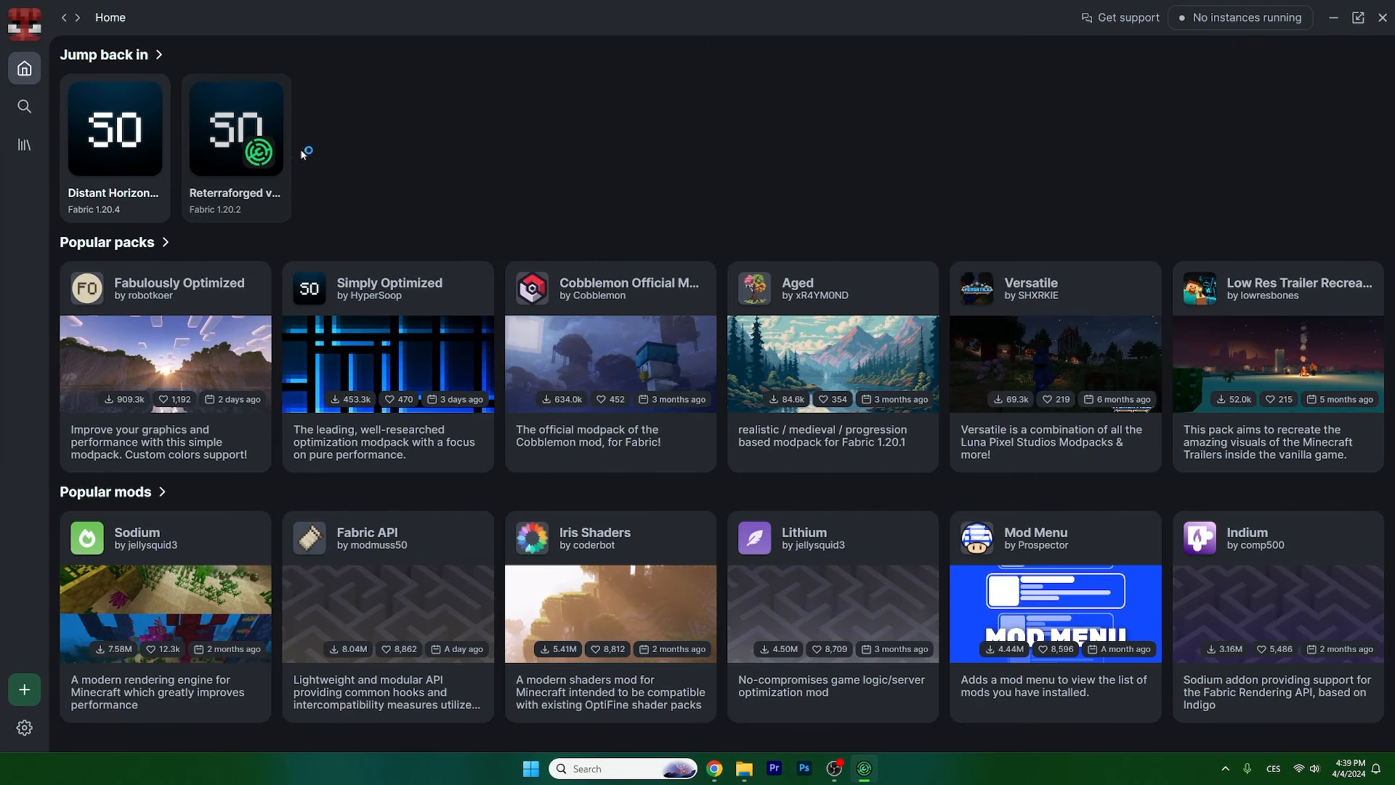
{"action": "left_click", "coordinate": [257, 150]}
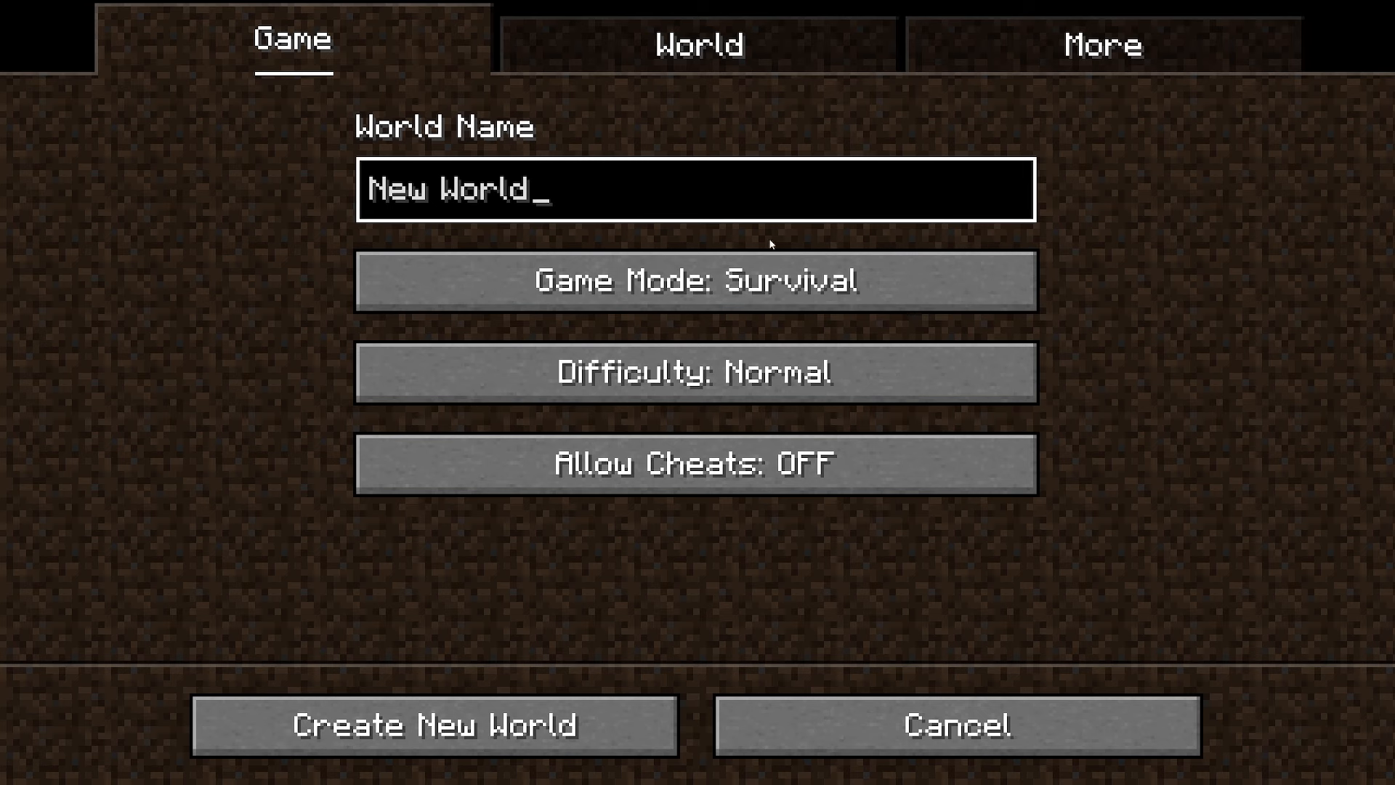
Step: Create a default new world and run Chunky centre -6, -3 with radius 6000, then quit
{"action": "left_click", "coordinate": [434, 725]}
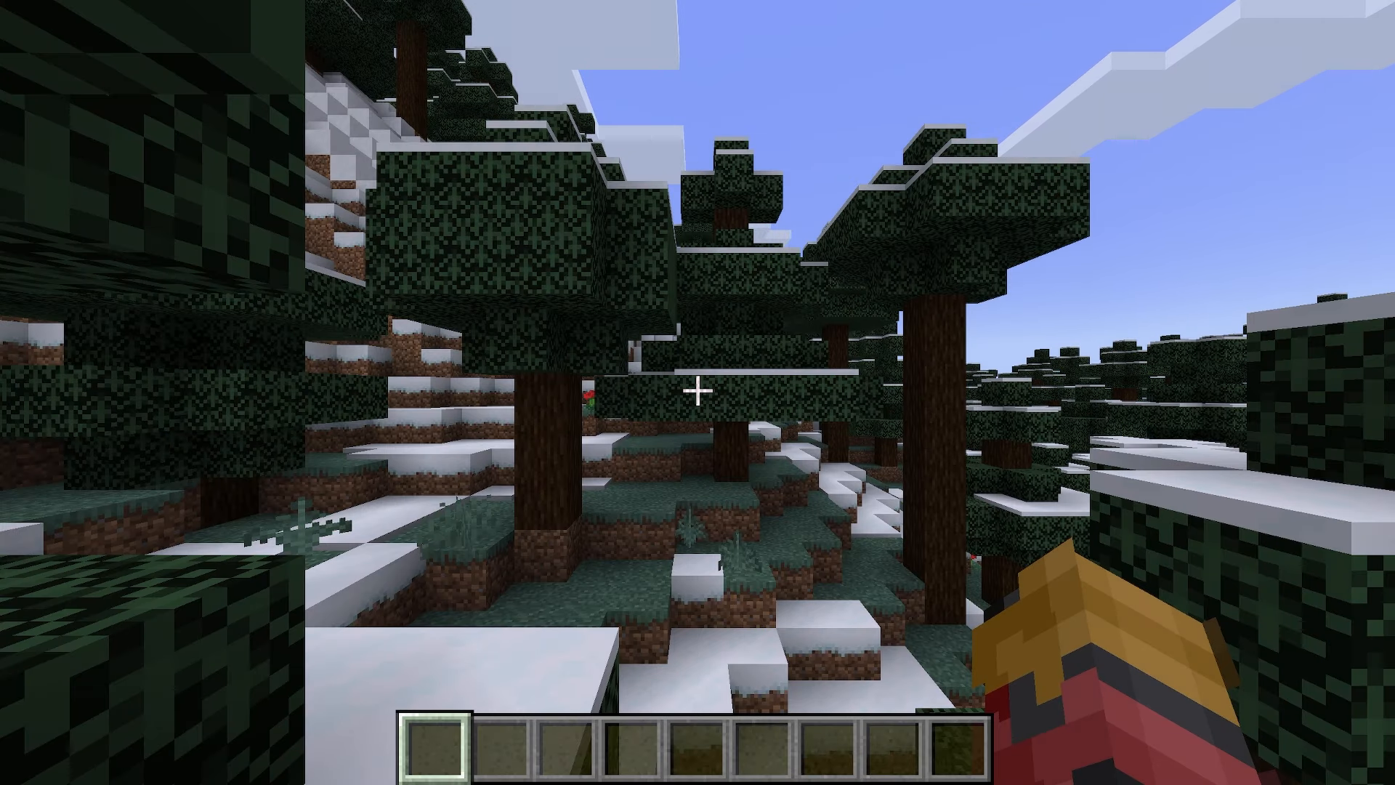
{"action": "key", "text": "f3"}
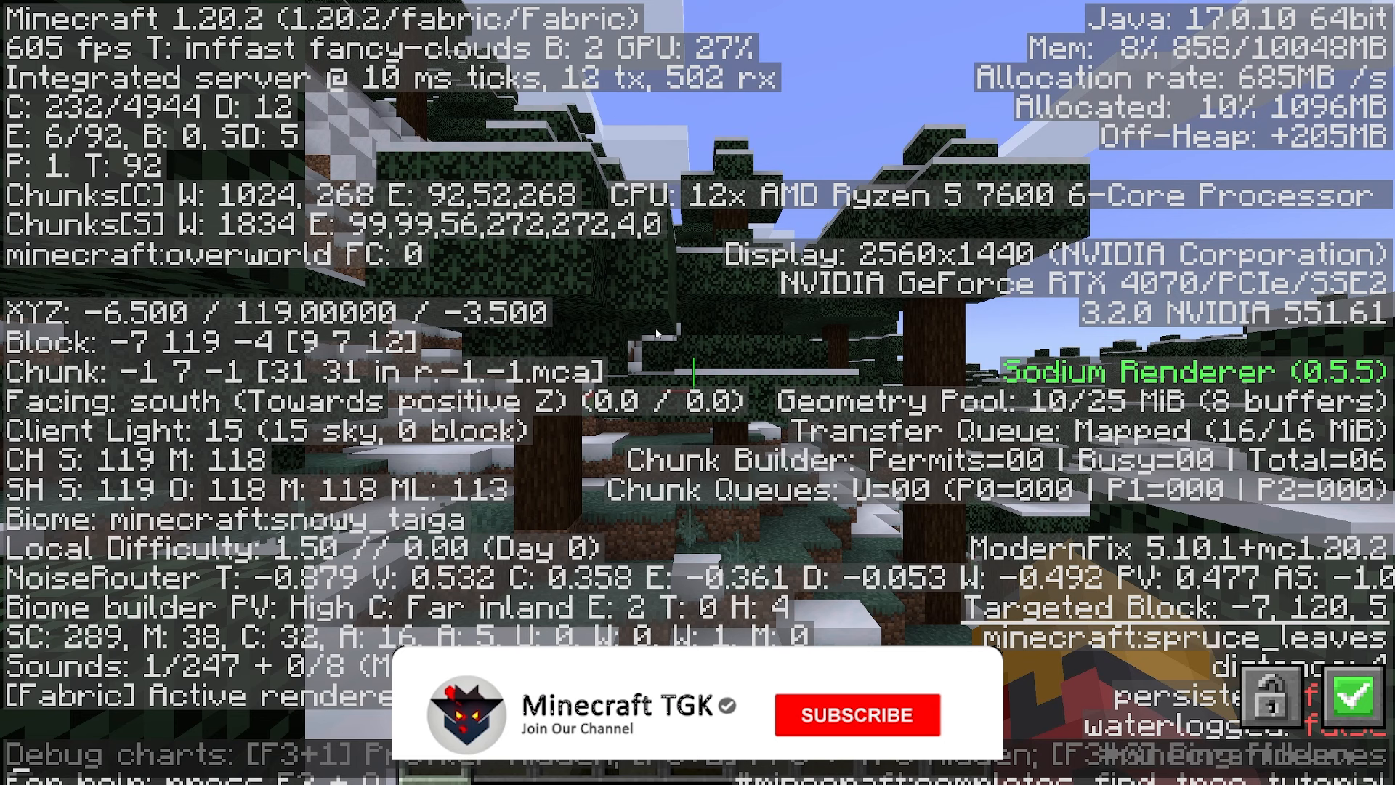
{"action": "left_click", "coordinate": [856, 712]}
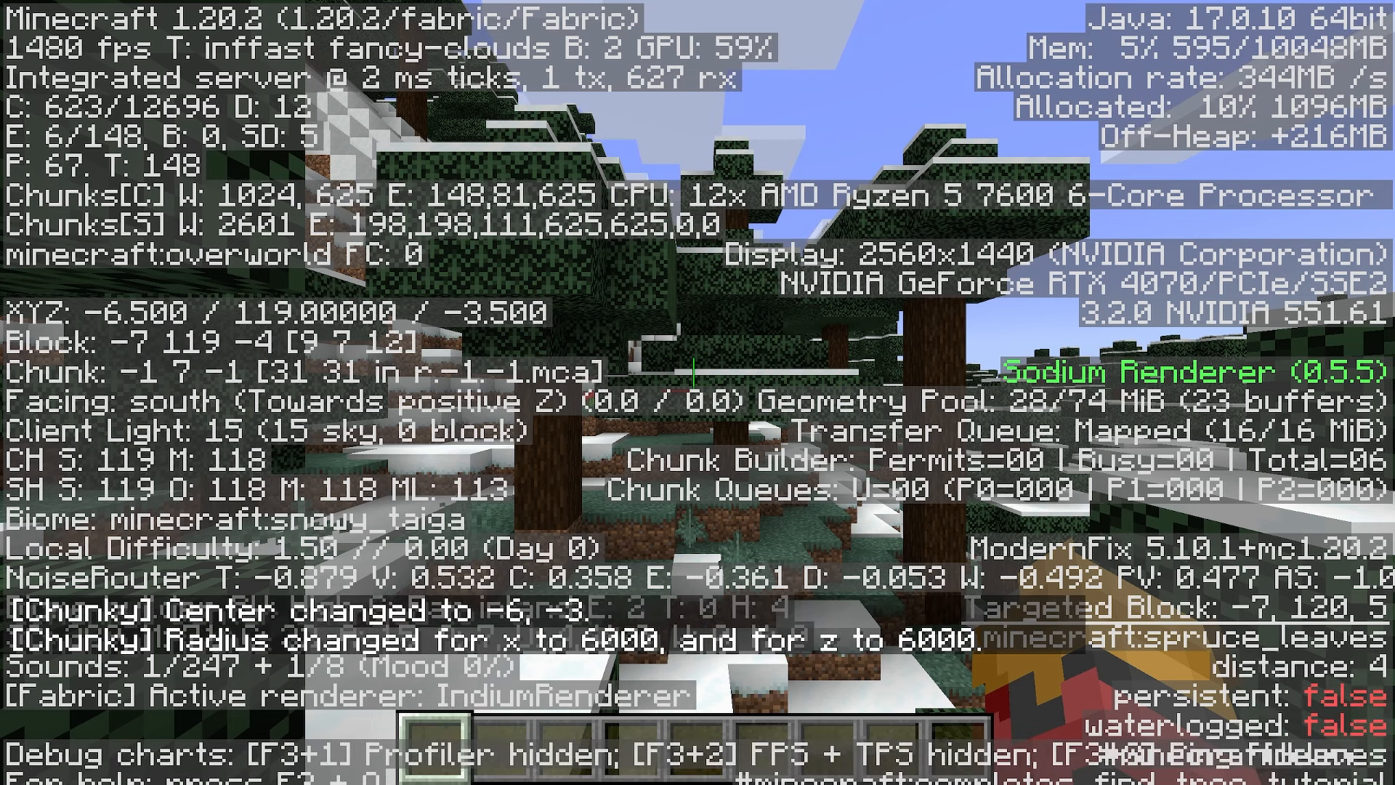
{"action": "key", "text": "F3"}
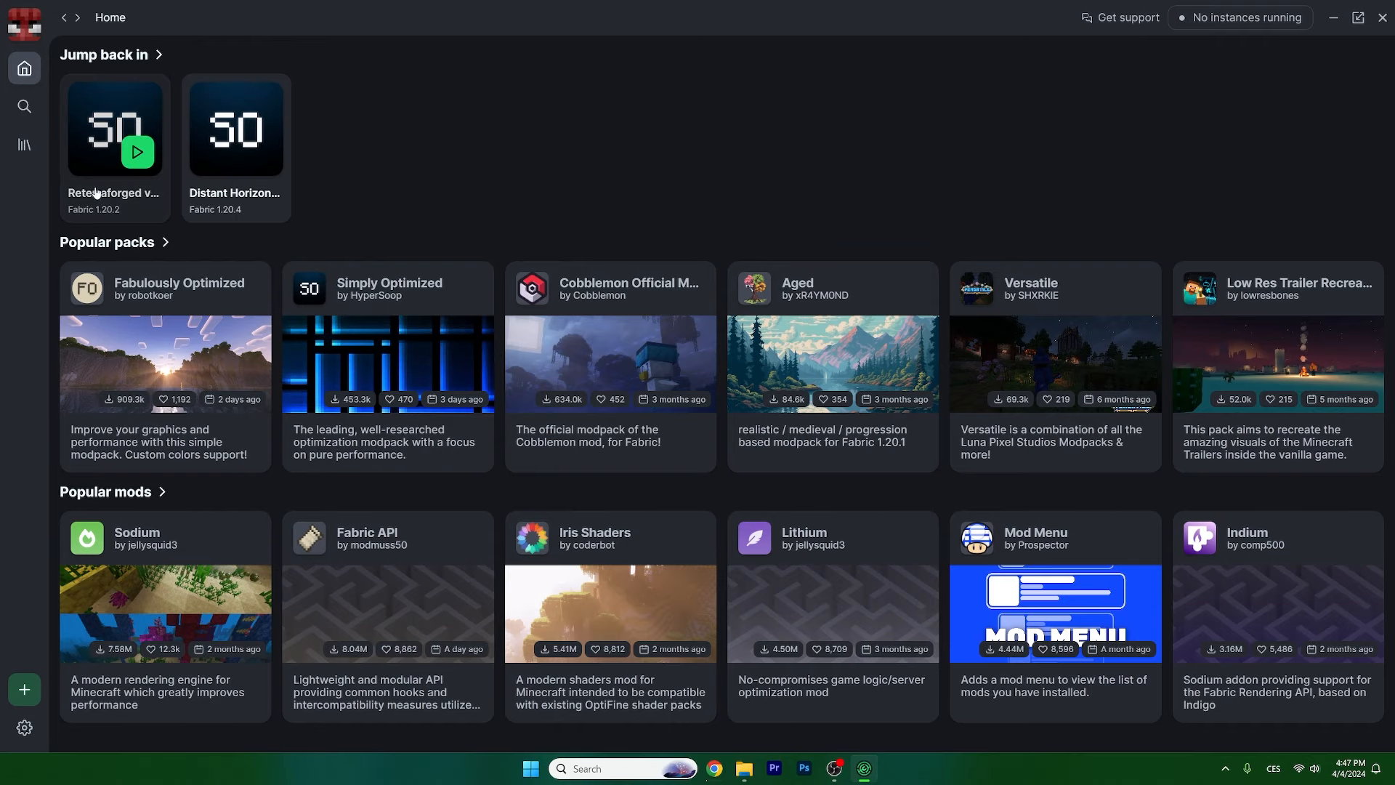
Step: Open the Reterraforged instance's folder and its saves folder in File Explorer
{"action": "right_click", "coordinate": [113, 130]}
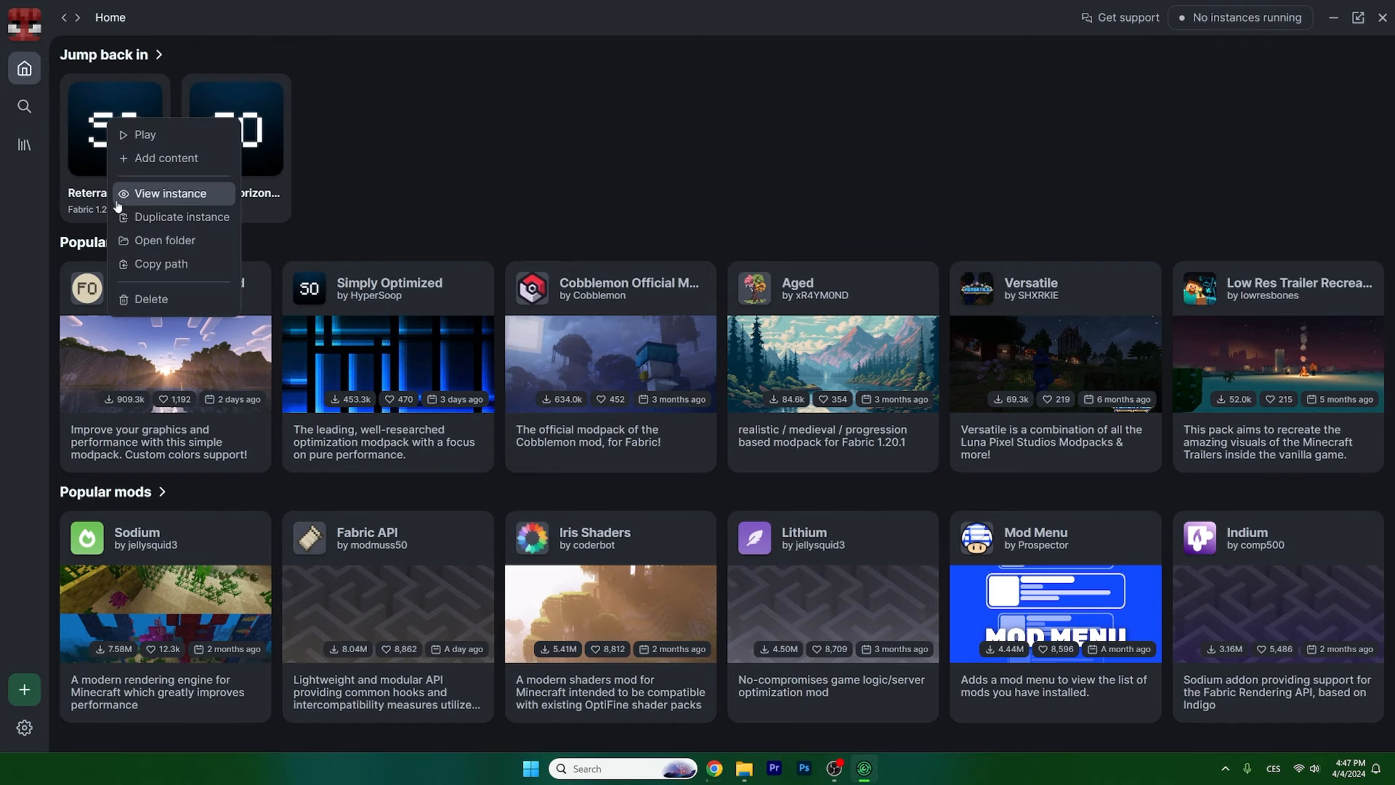
{"action": "left_click", "coordinate": [165, 239]}
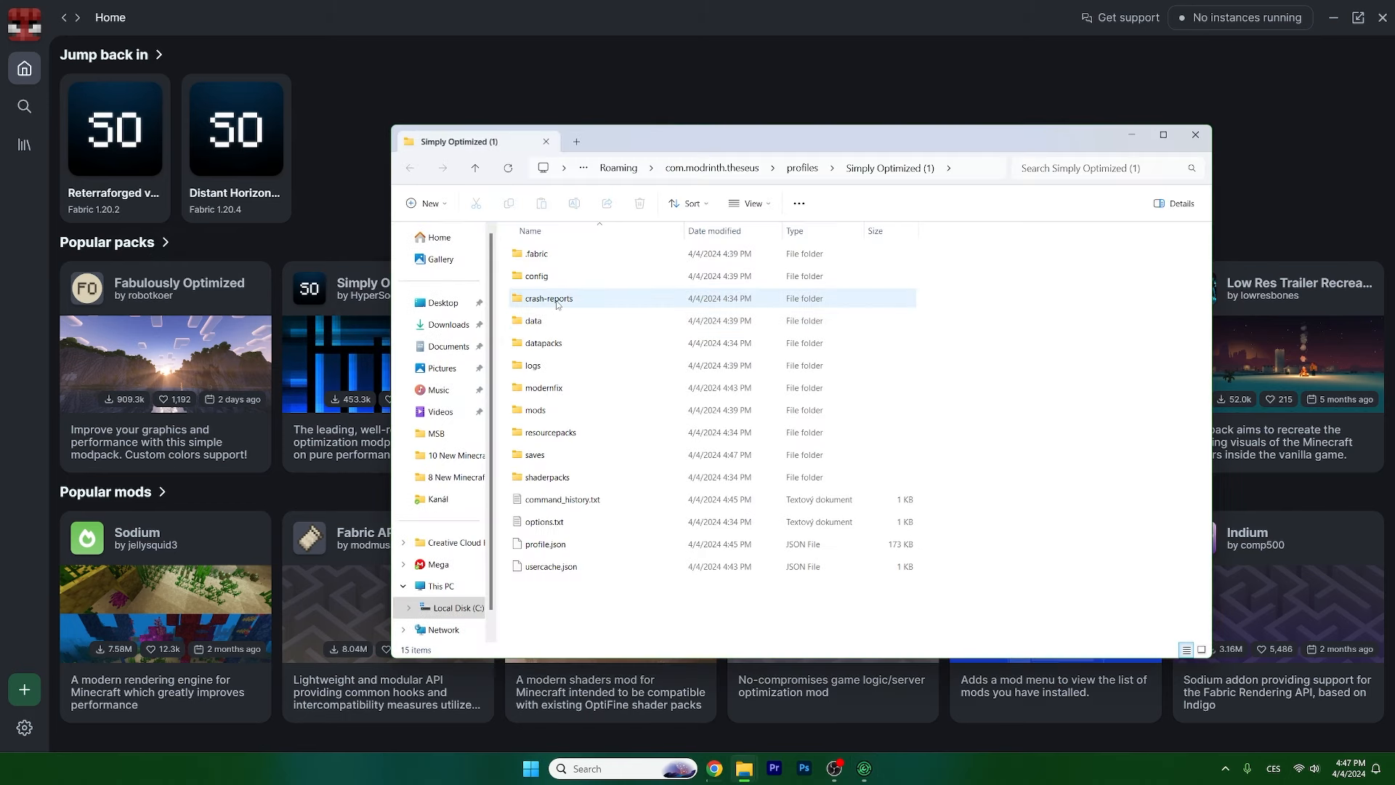
{"action": "double_click", "coordinate": [535, 454]}
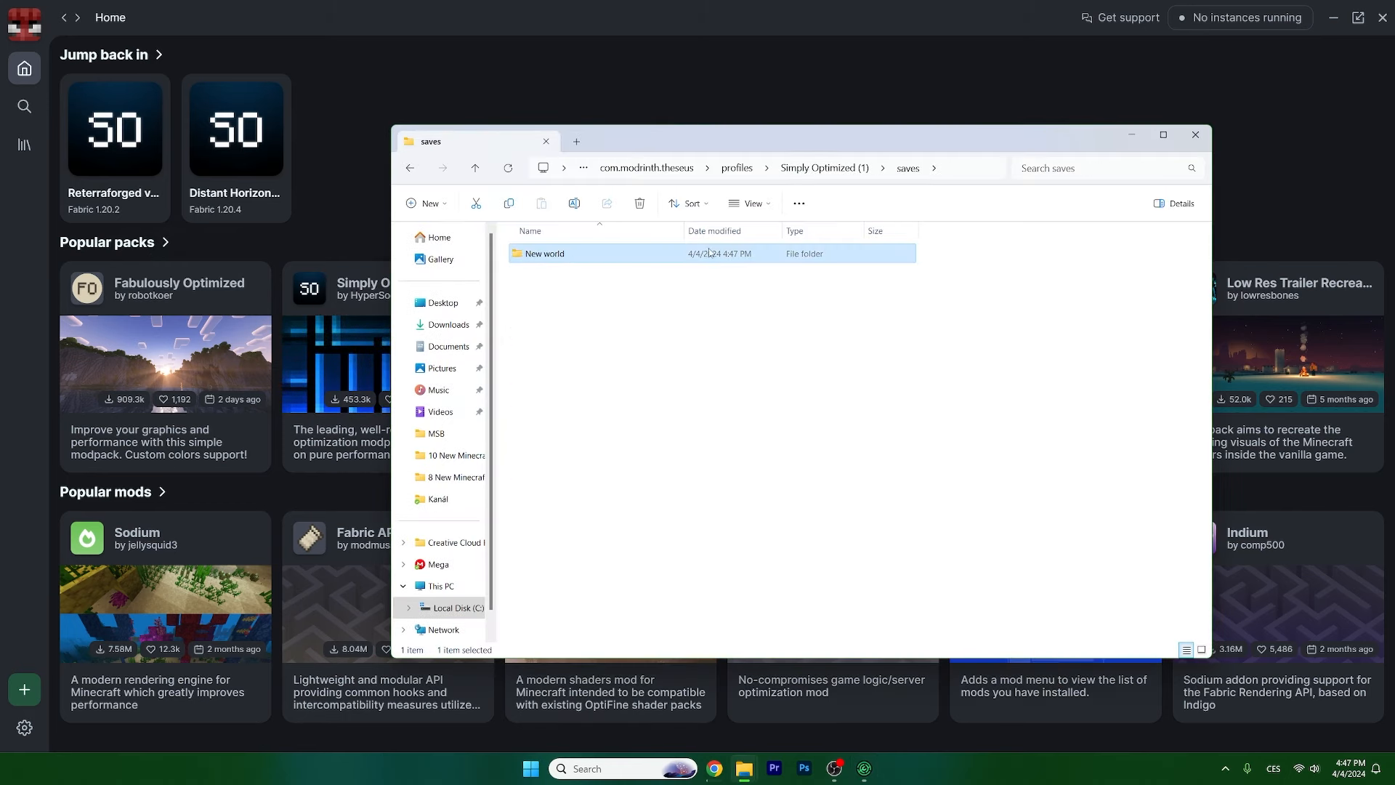
Step: Open the Distant Horizons instance's folder and its saves folder containing New world
{"action": "right_click", "coordinate": [236, 128]}
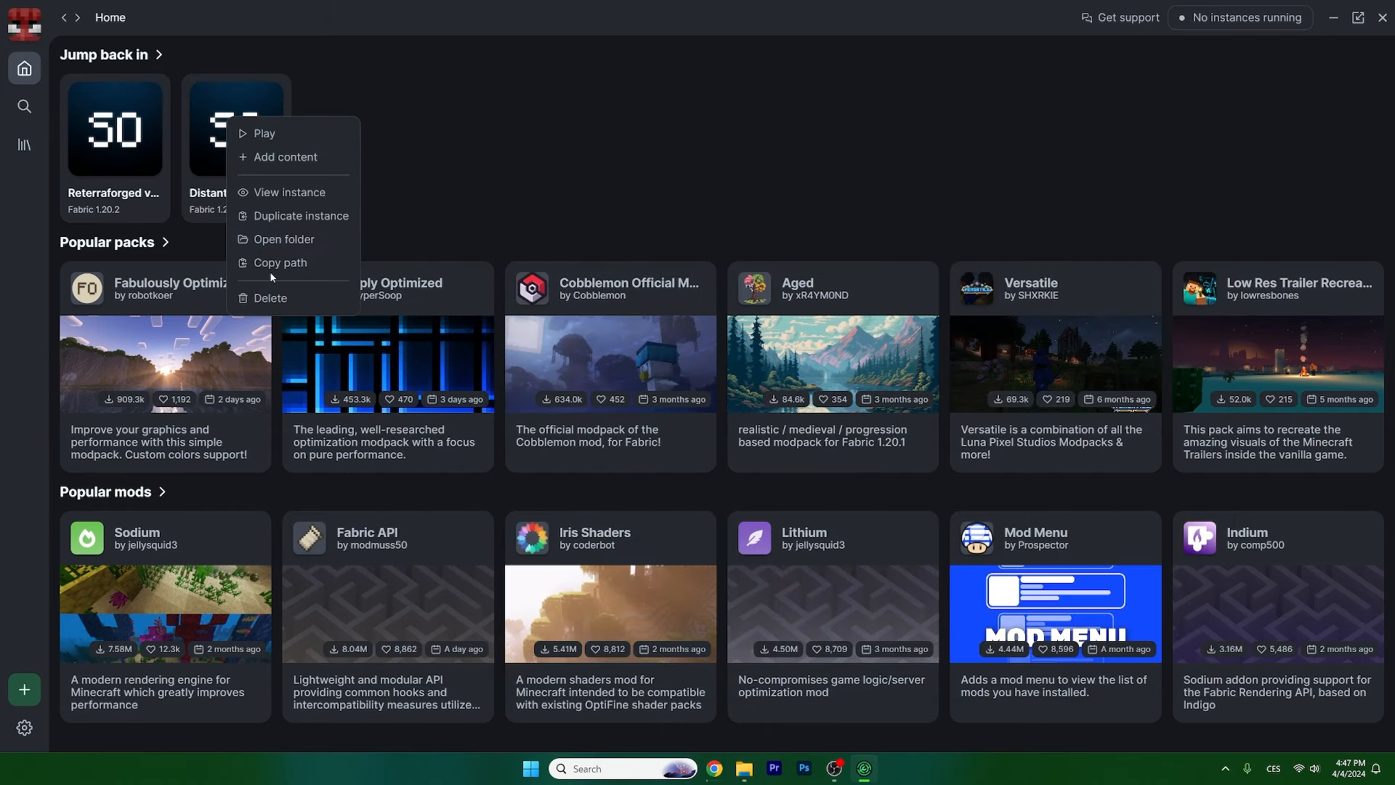
{"action": "left_click", "coordinate": [284, 238]}
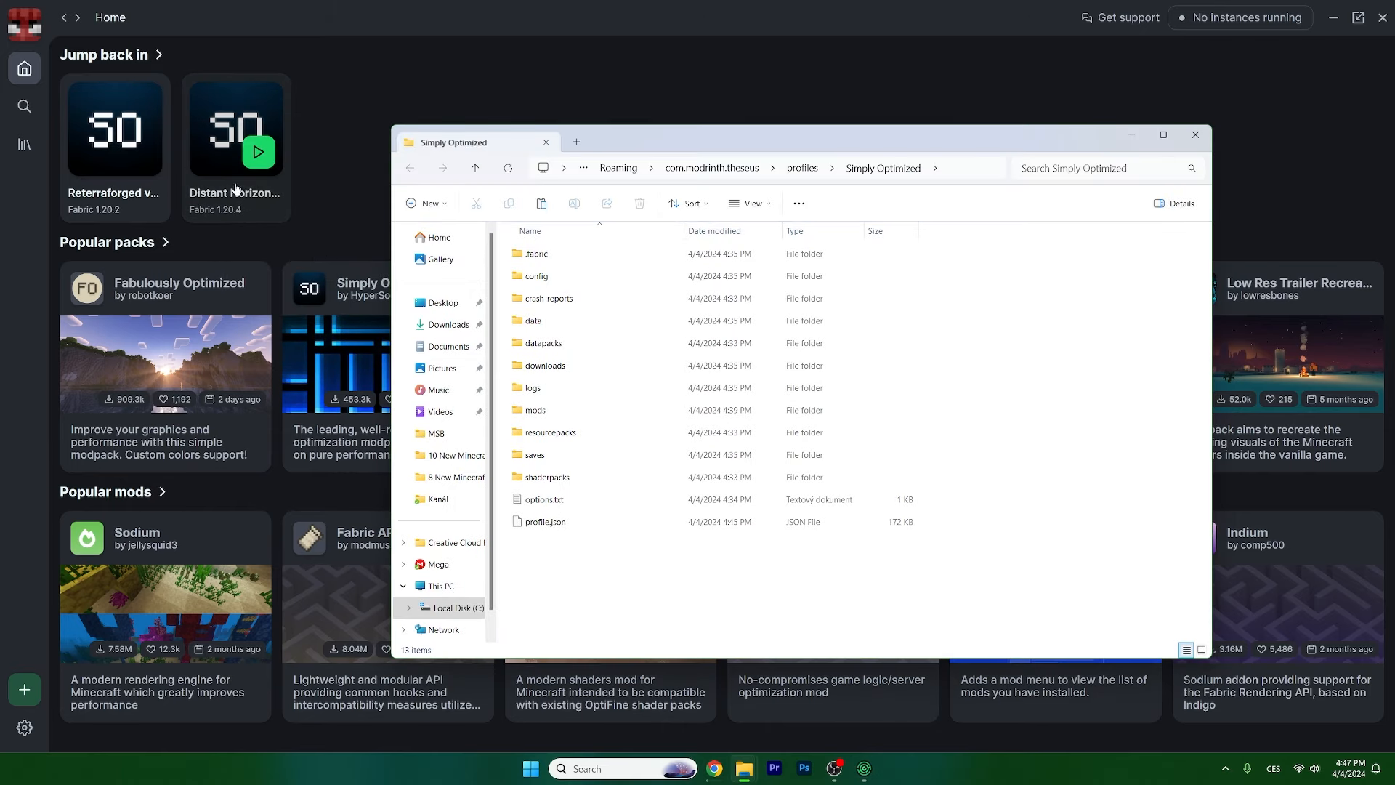
{"action": "double_click", "coordinate": [535, 453]}
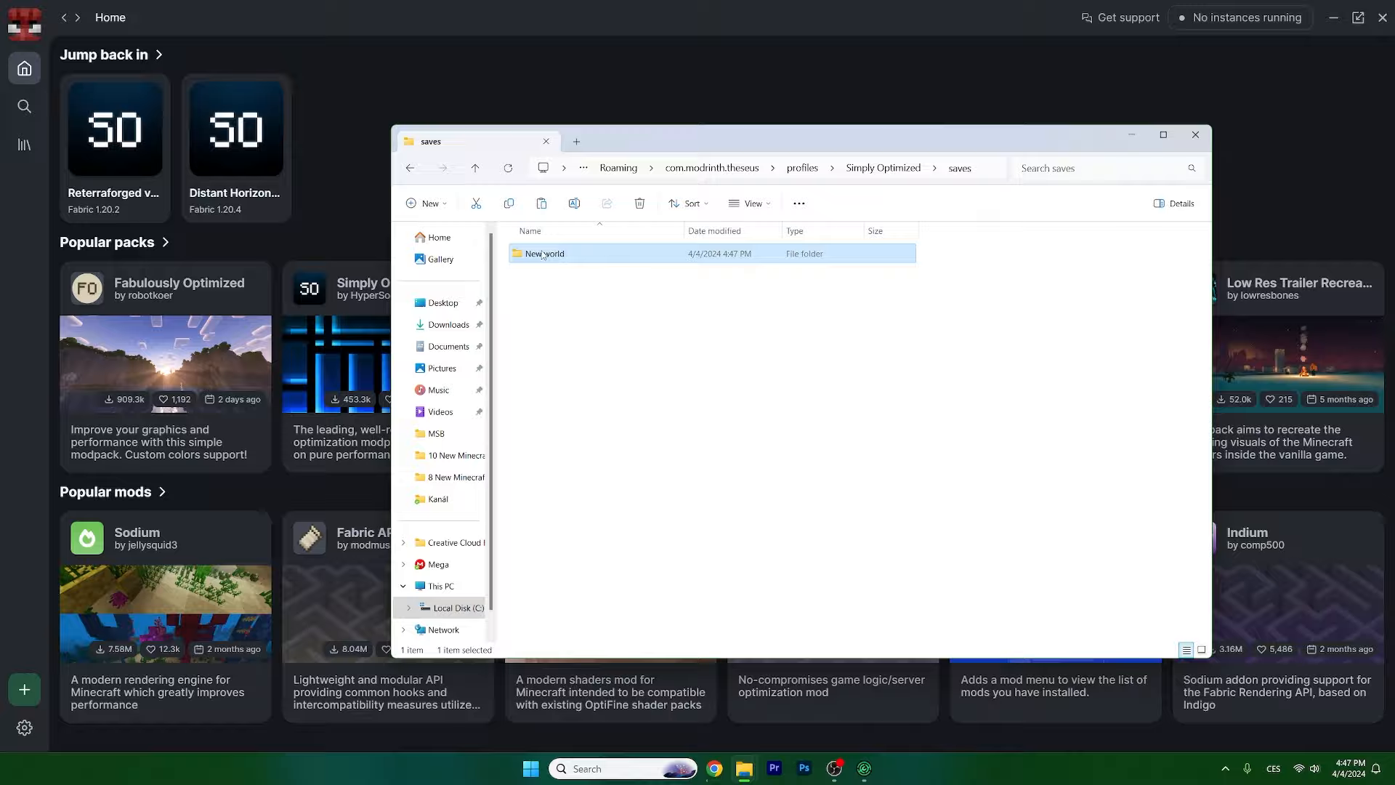